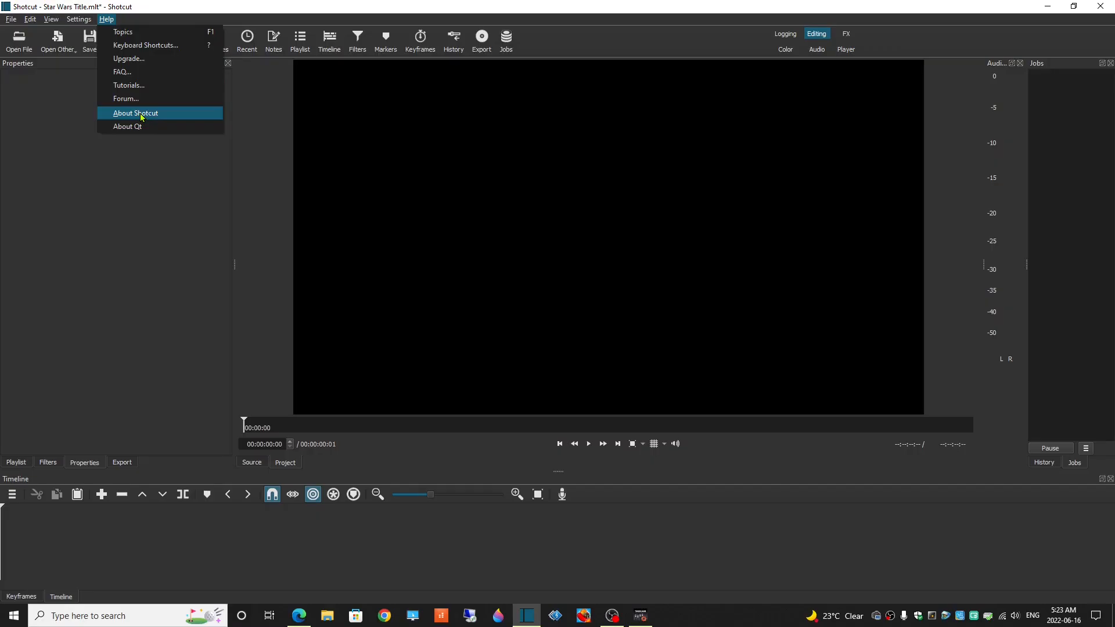
Step: View the version info, then add a transparent colour clip lengthened to about 42 seconds
left_click(134, 113)
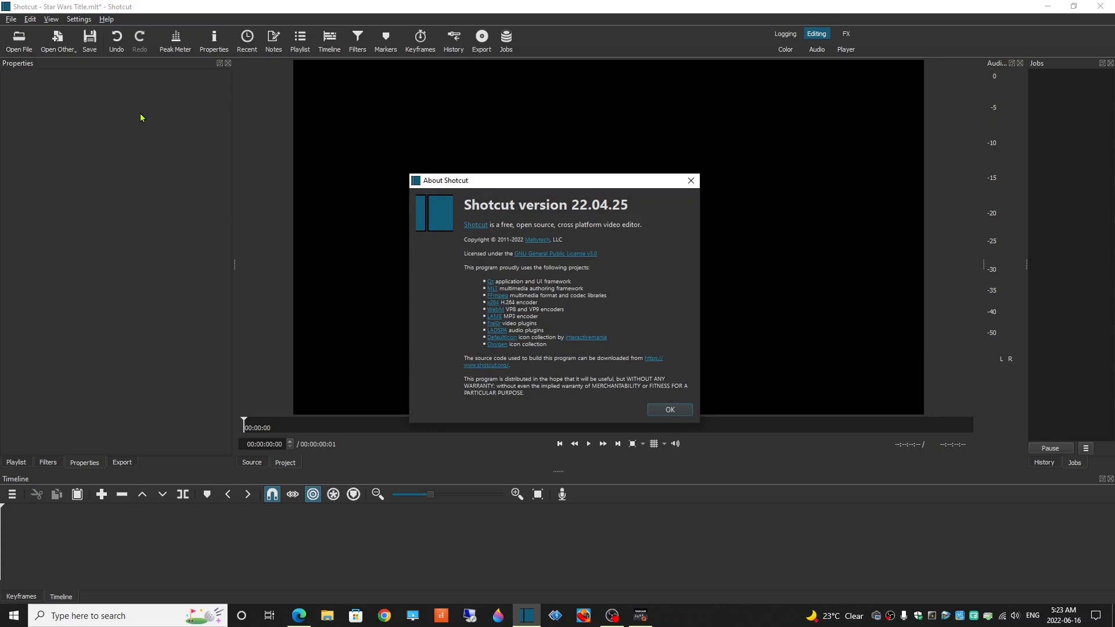
mouse_move(563, 254)
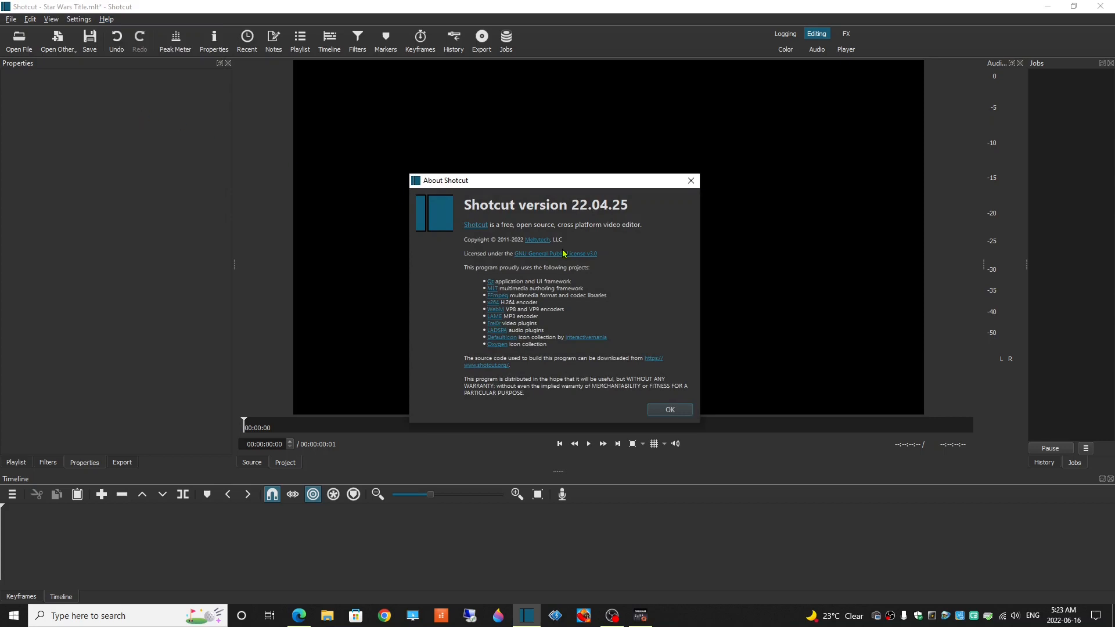
left_click(669, 409)
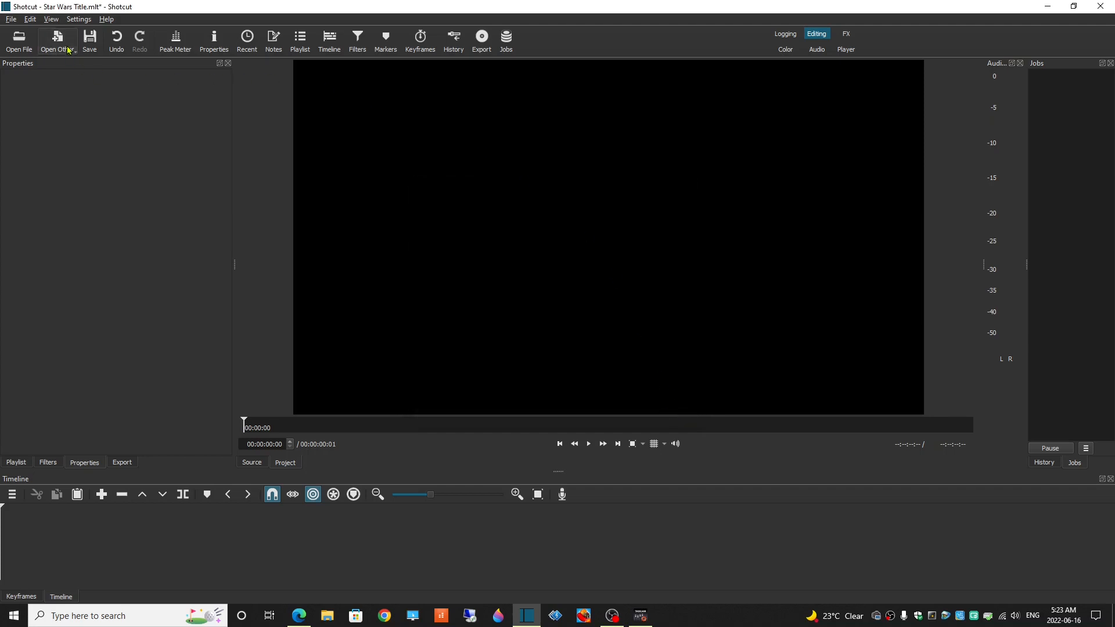
left_click(57, 40)
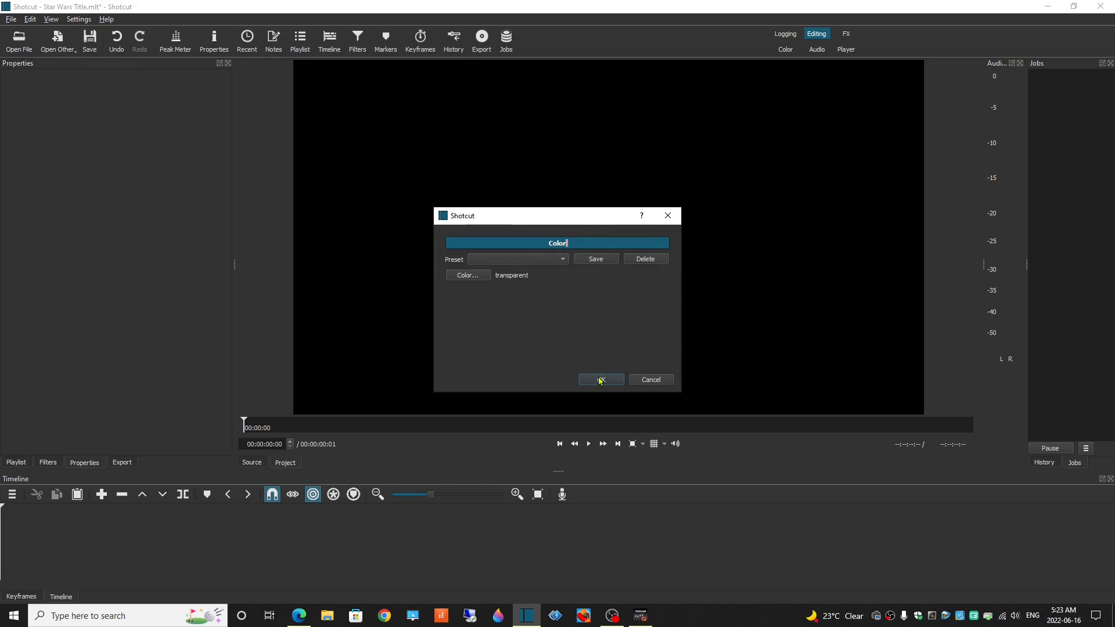
left_click(600, 379)
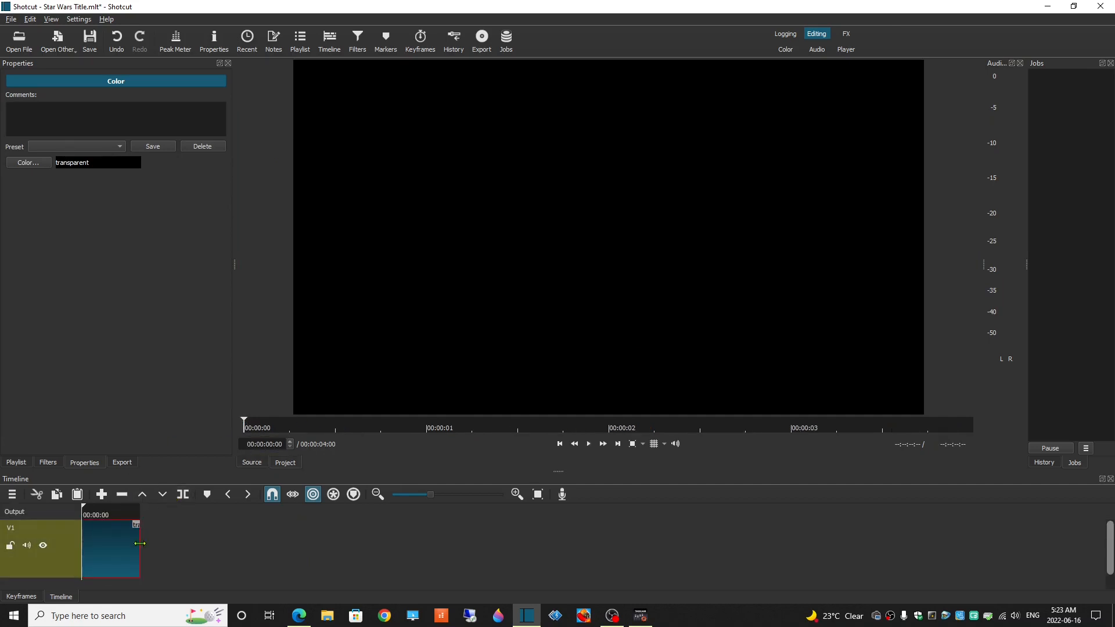
left_click_drag(143, 542, 678, 542)
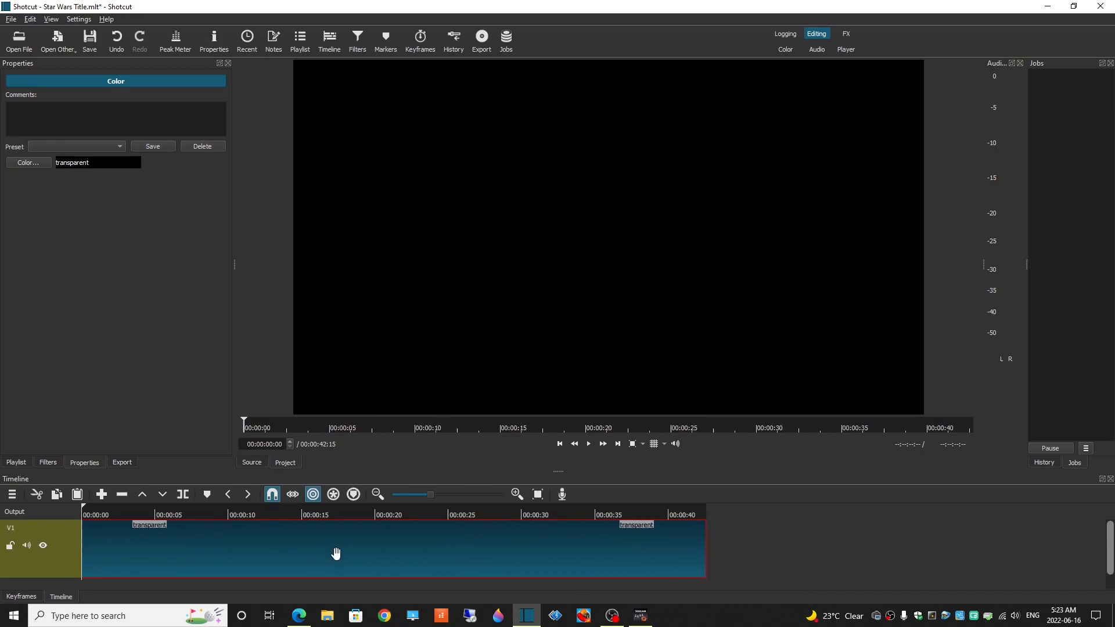
Step: Add the Text: Rich video filter to the transparent colour clip
left_click(47, 463)
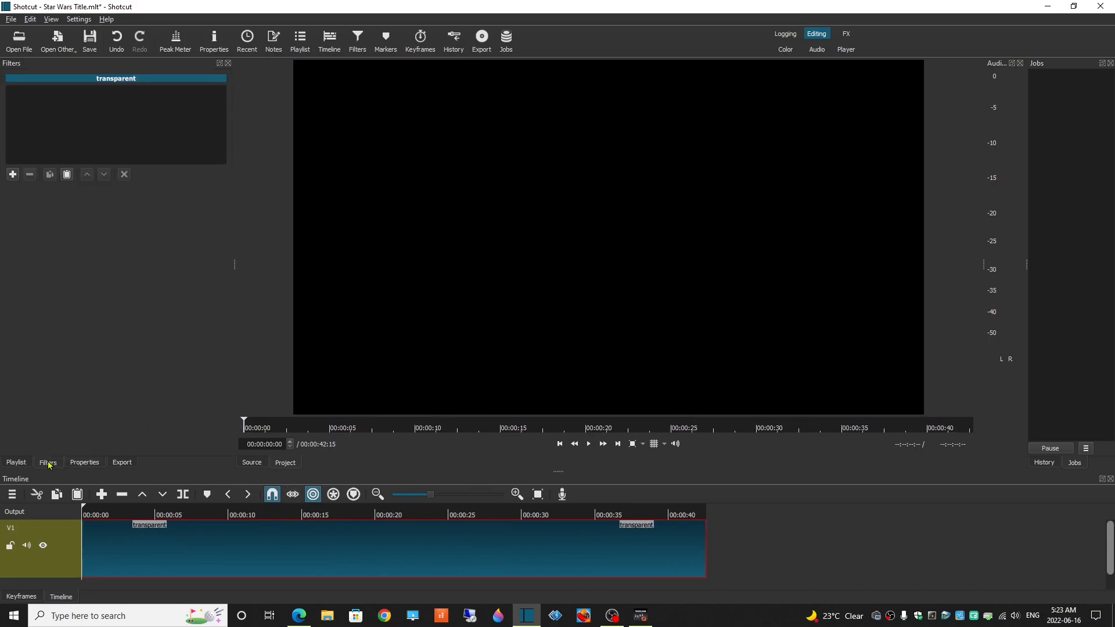
left_click(12, 174)
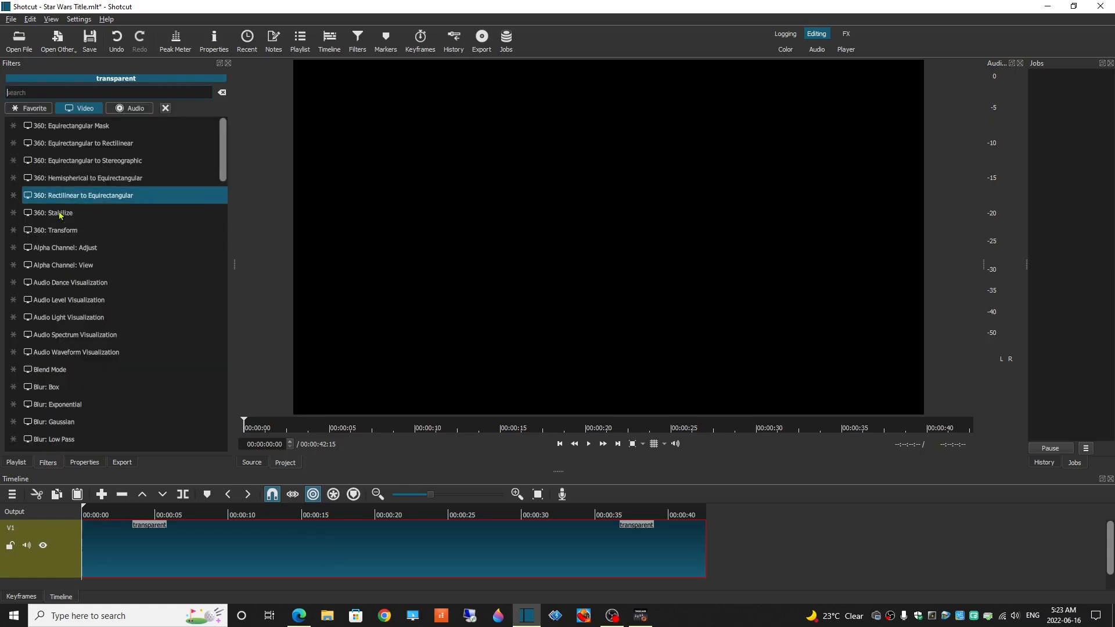
scroll("down", 3)
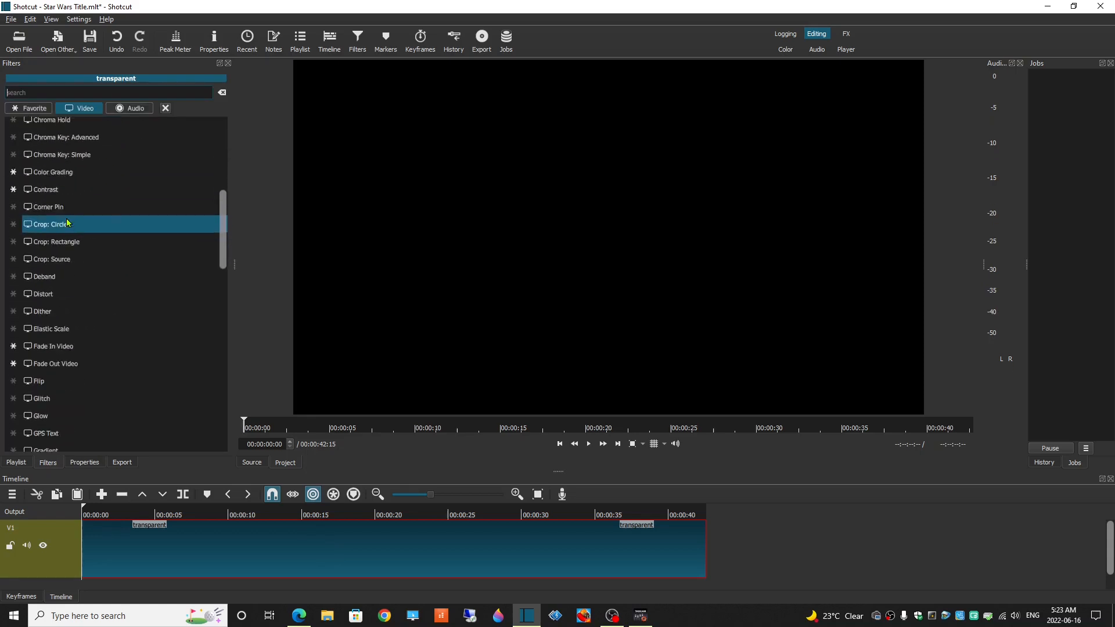
scroll("down", 3)
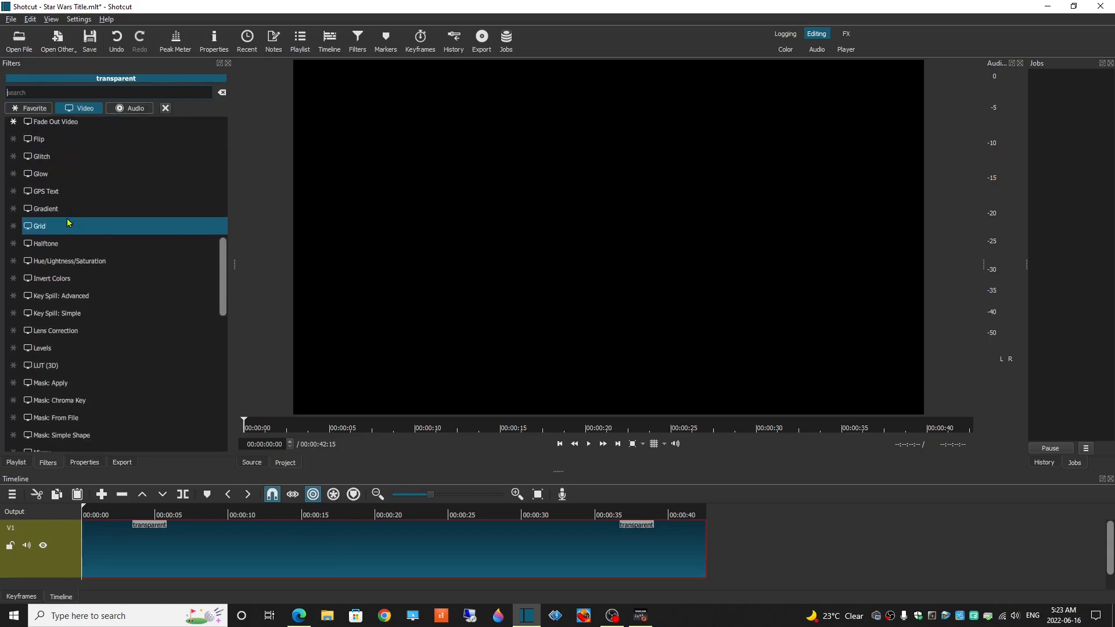
scroll("down", 3)
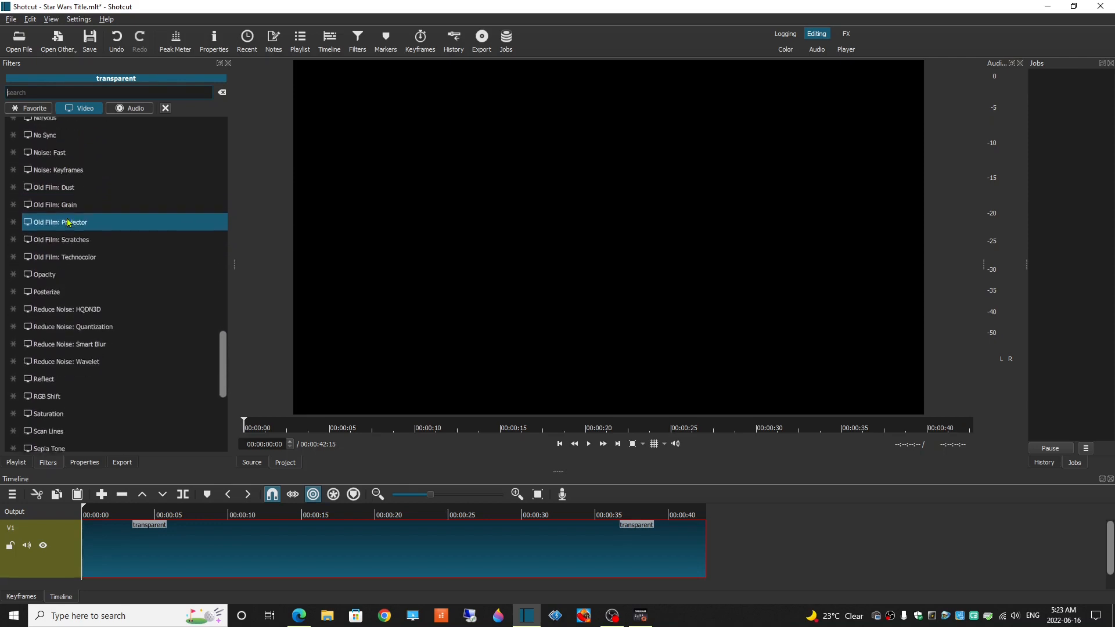
scroll("down", 3)
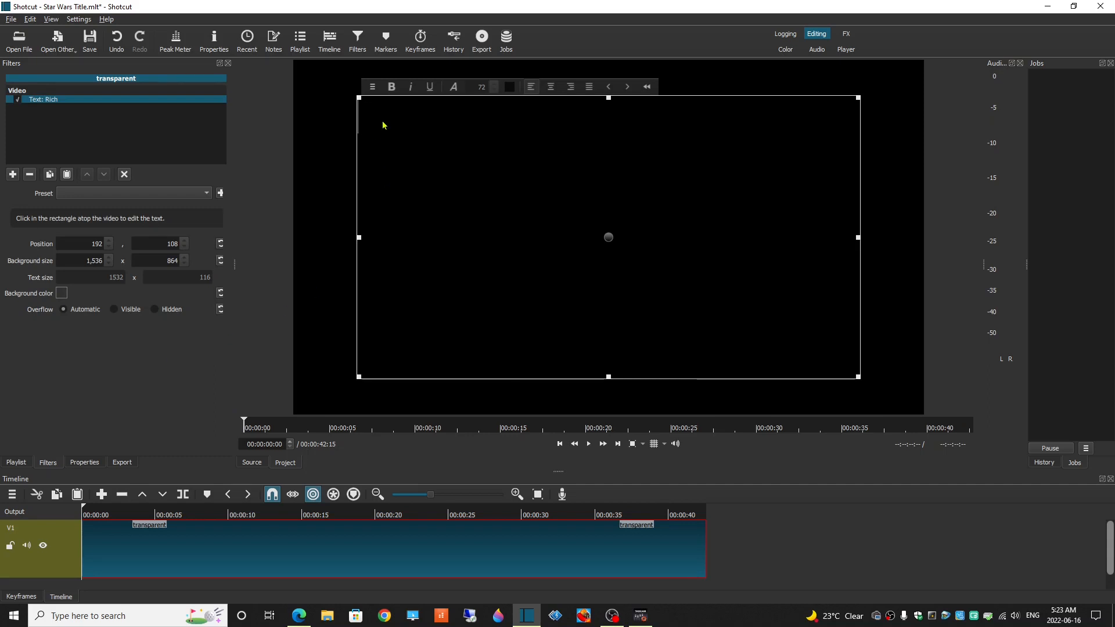
Step: Type 'My Dad bought ma a Telecaster when I was 15...' ending 'a Martin D28E.'
type("My D")
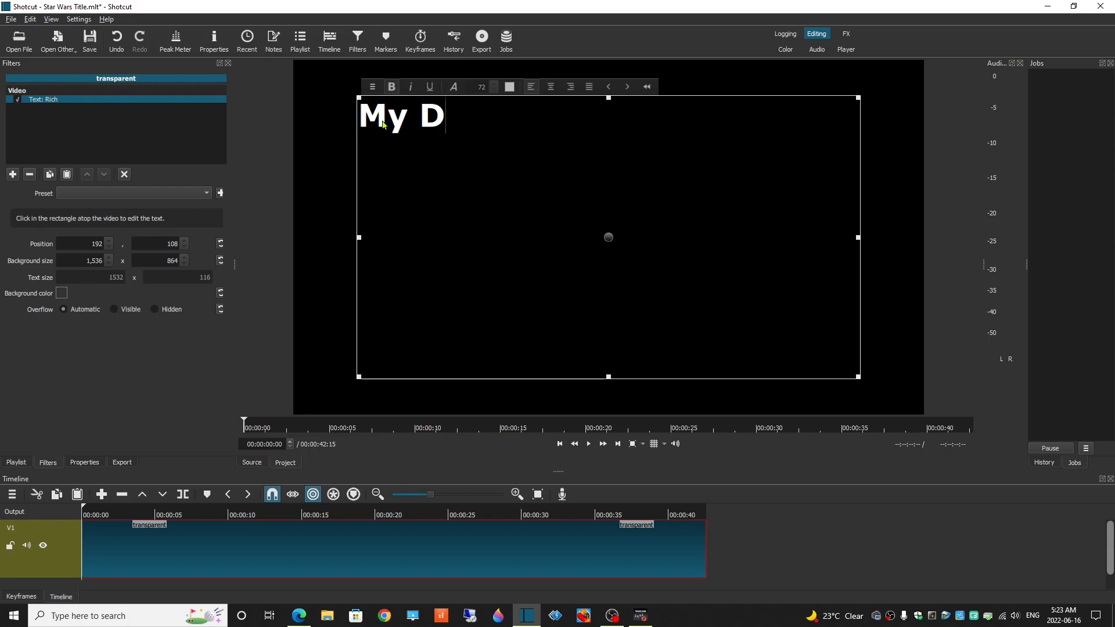
type("ad bought ma a Fender")
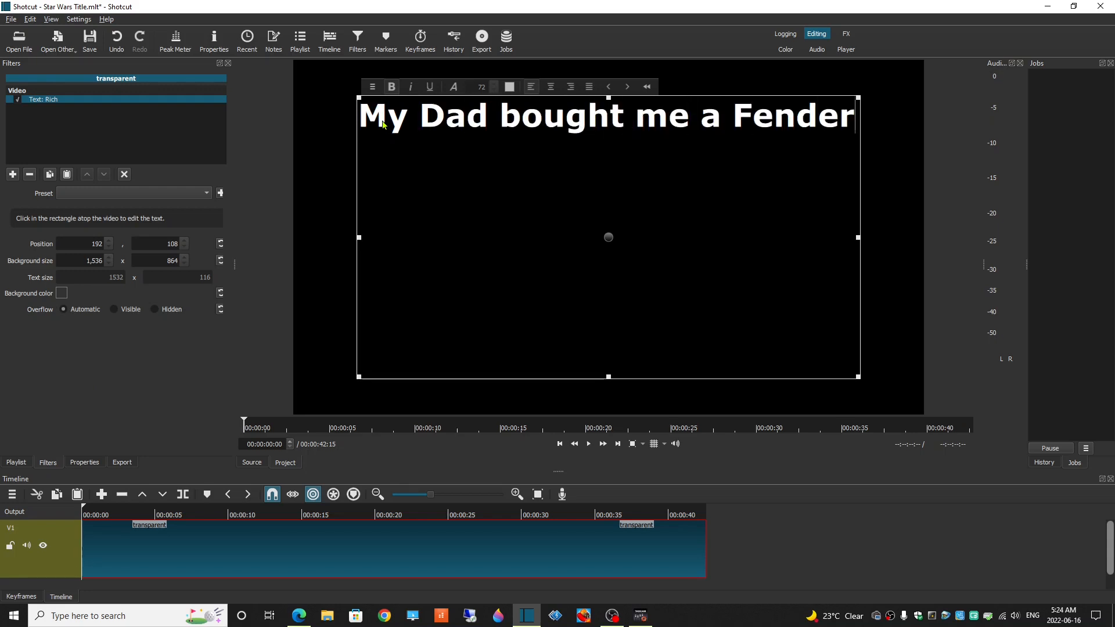
type("Telecaster when")
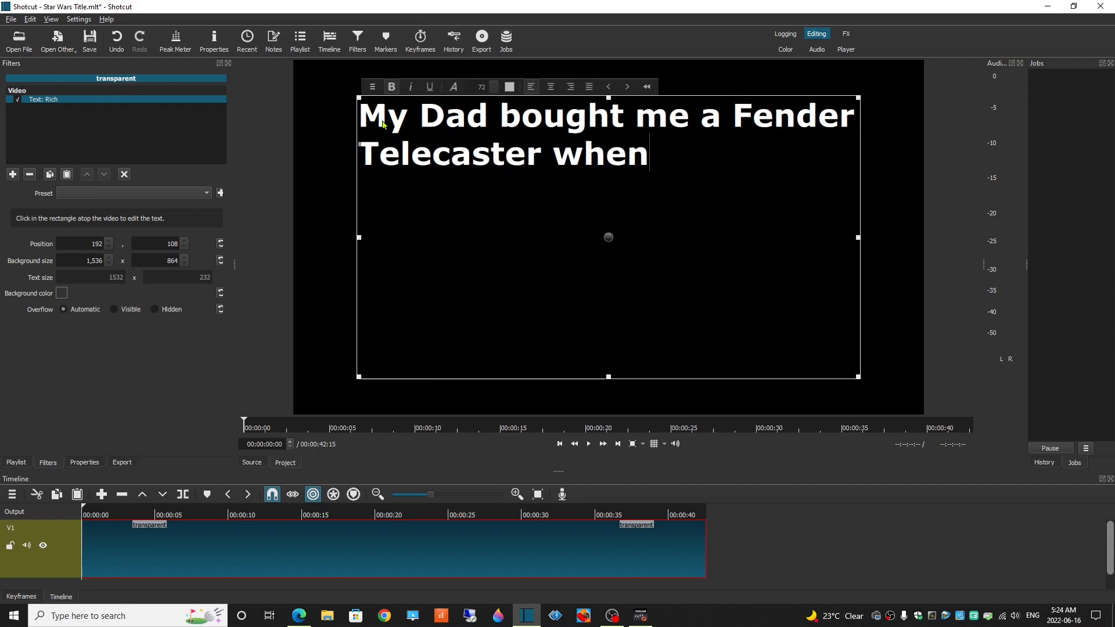
type("I was 15.")
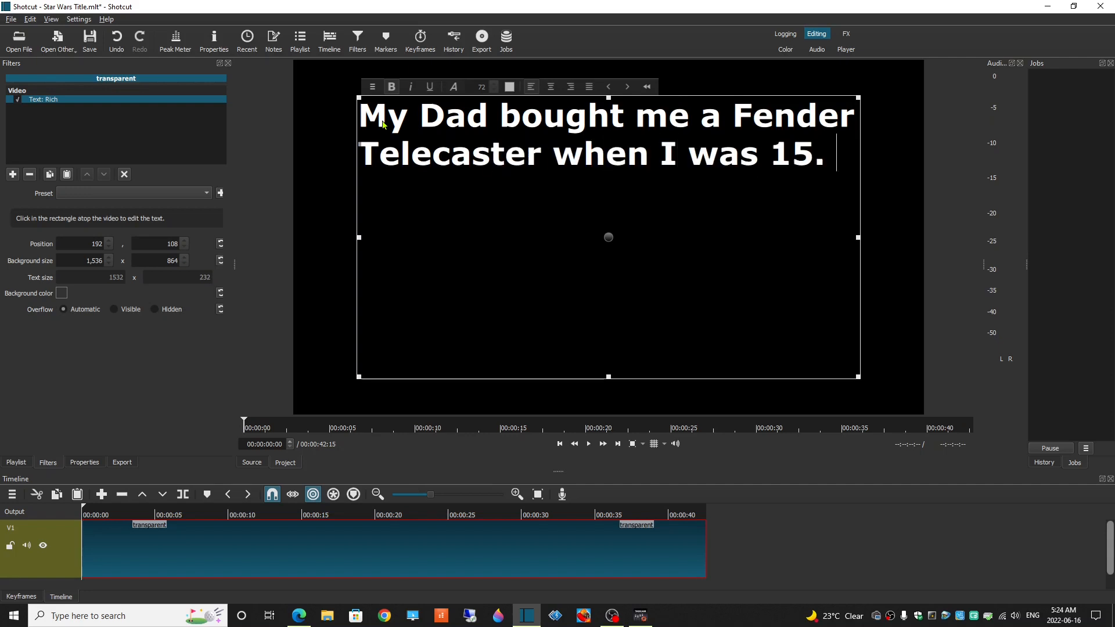
type("I have also ow")
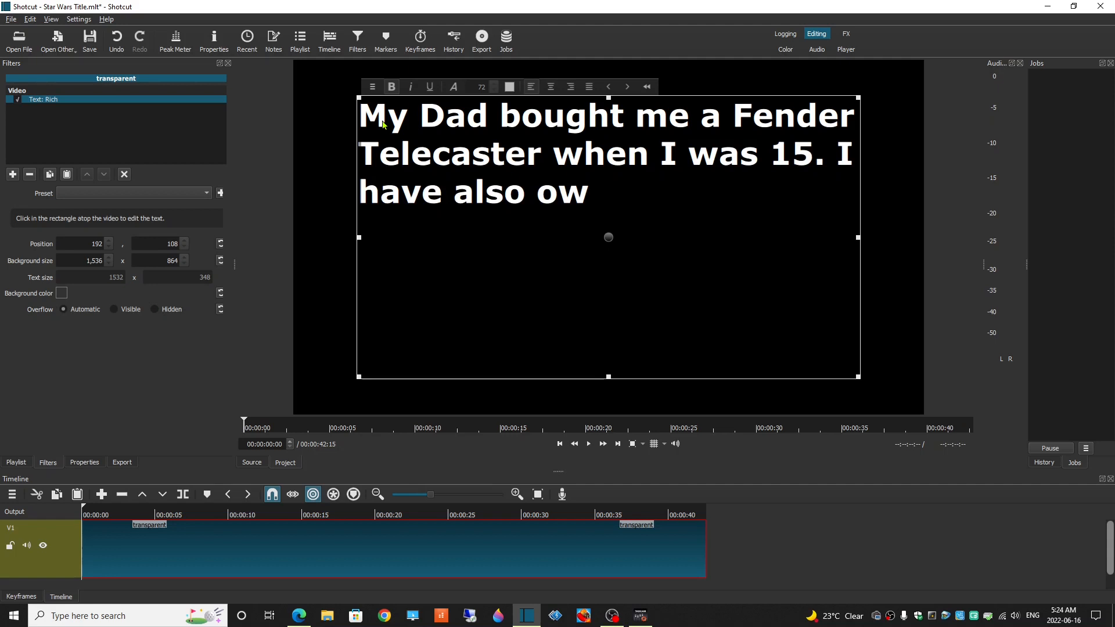
type("ned a Gibso")
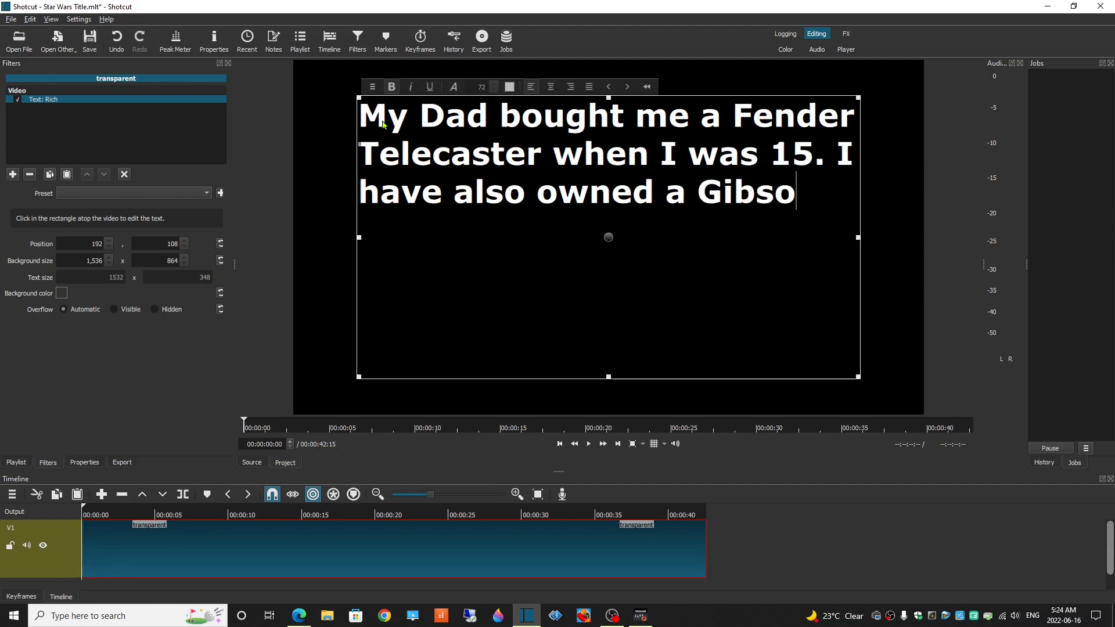
type("n Es340")
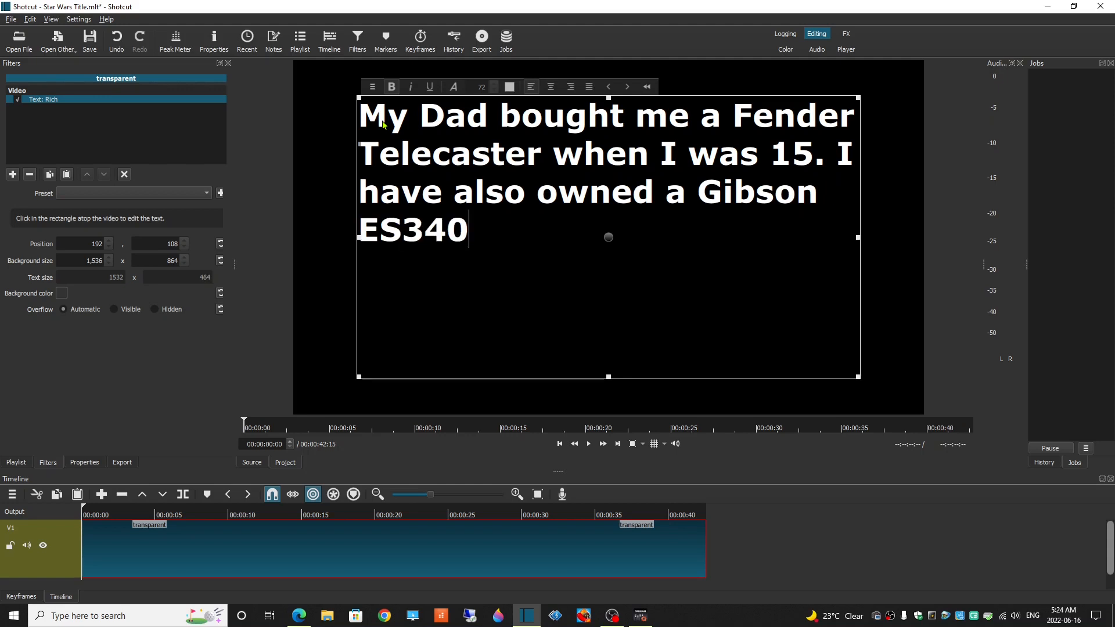
type(", a Epip")
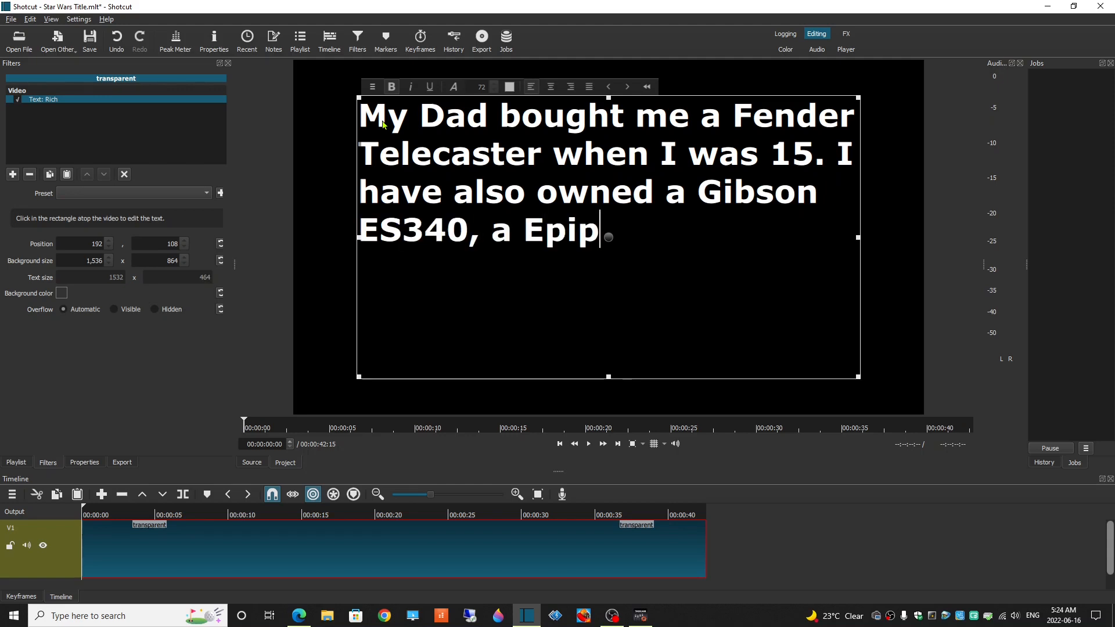
type("hone, Ric")
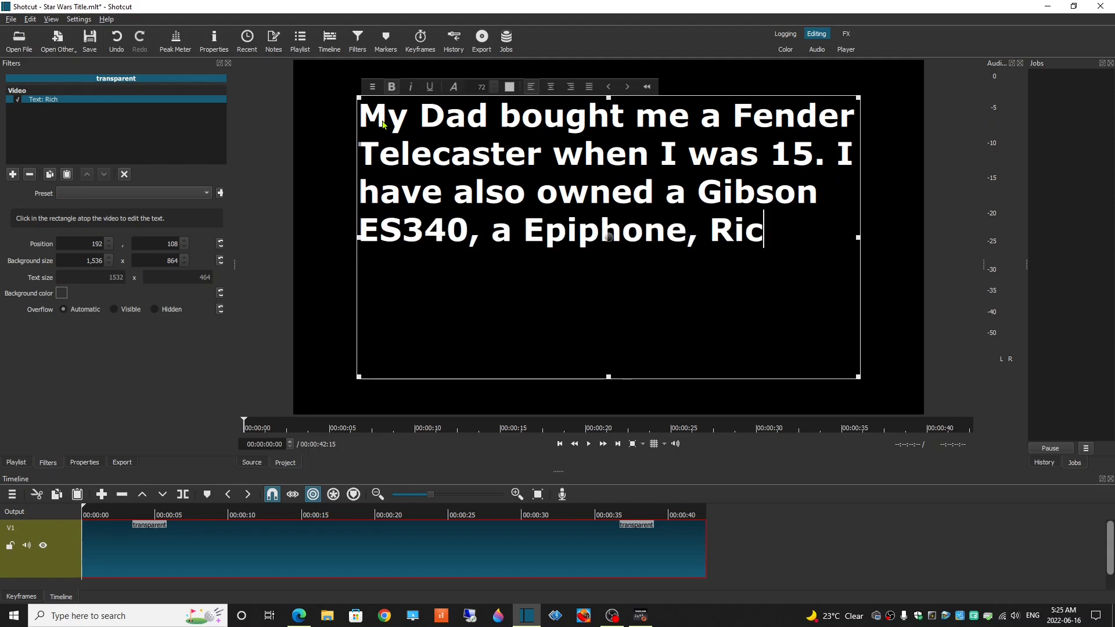
type("kenbacker,")
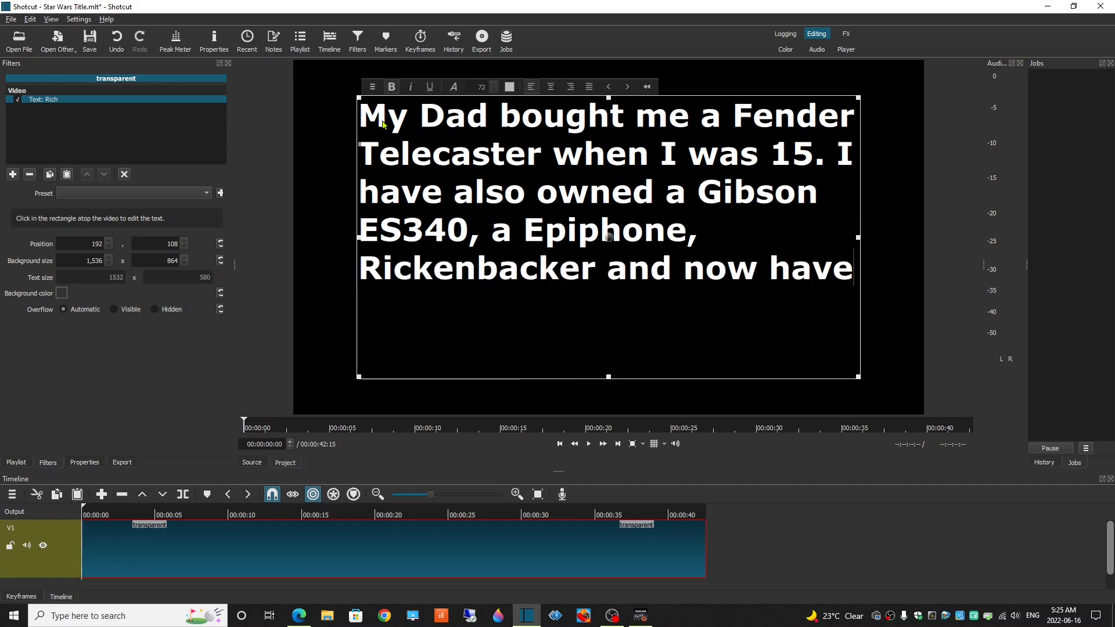
type("a Martin")
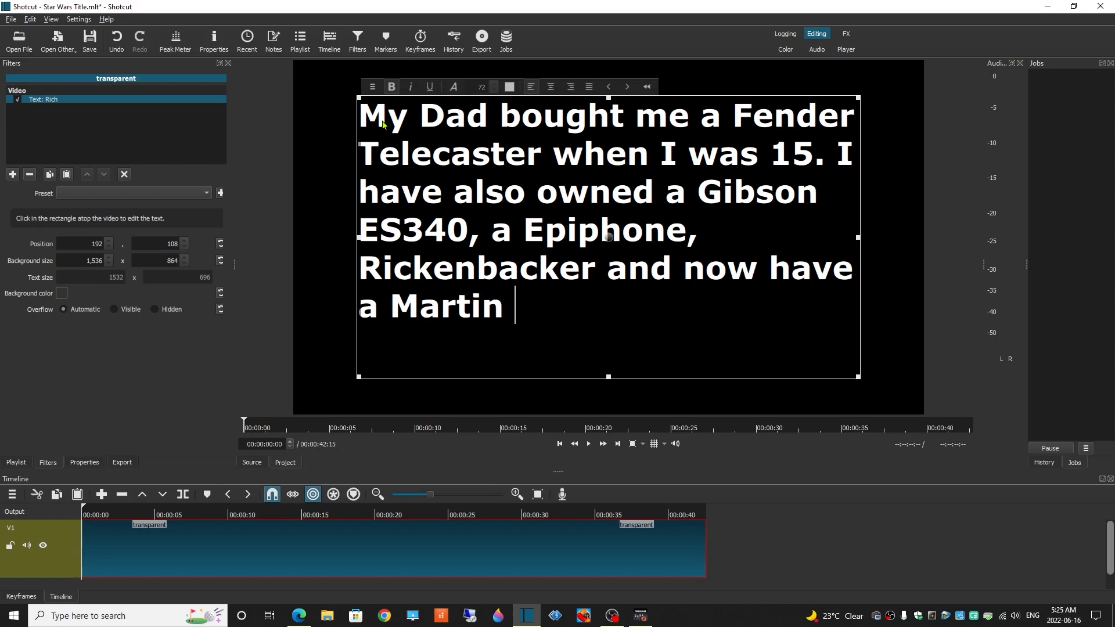
type("D28E.")
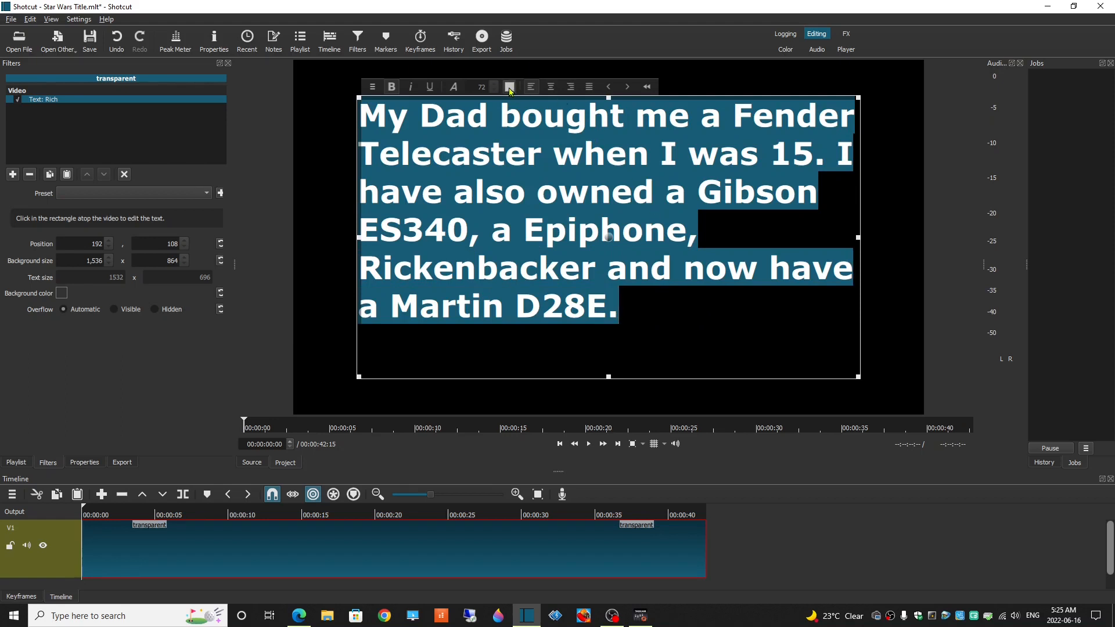
Step: Change the selected paragraph's text colour to yellow (#ffff00)
left_click(509, 86)
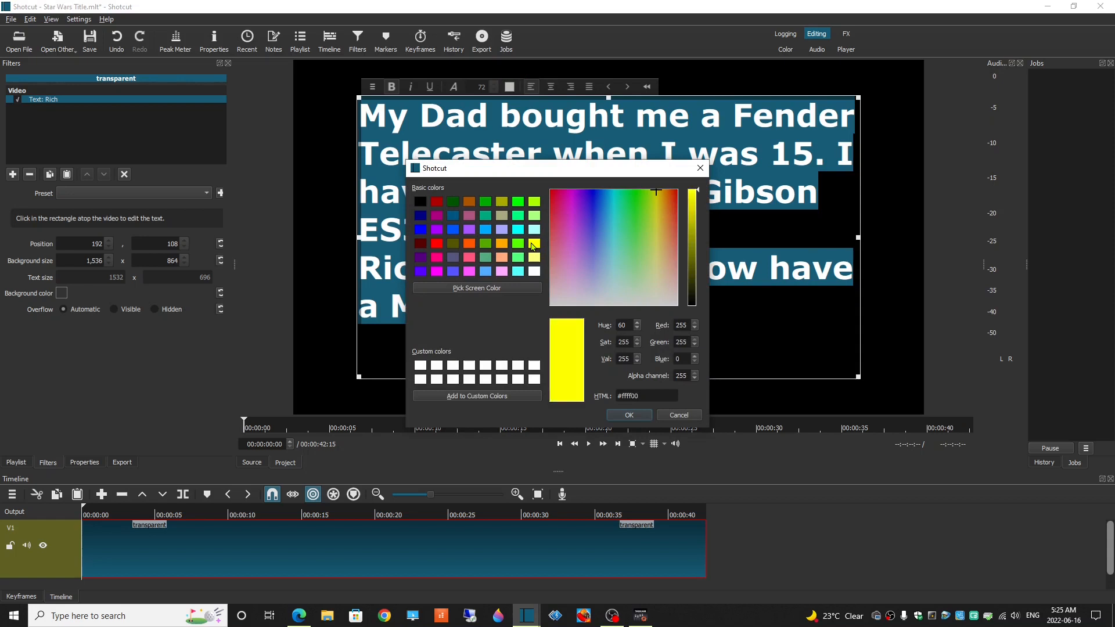
left_click(628, 414)
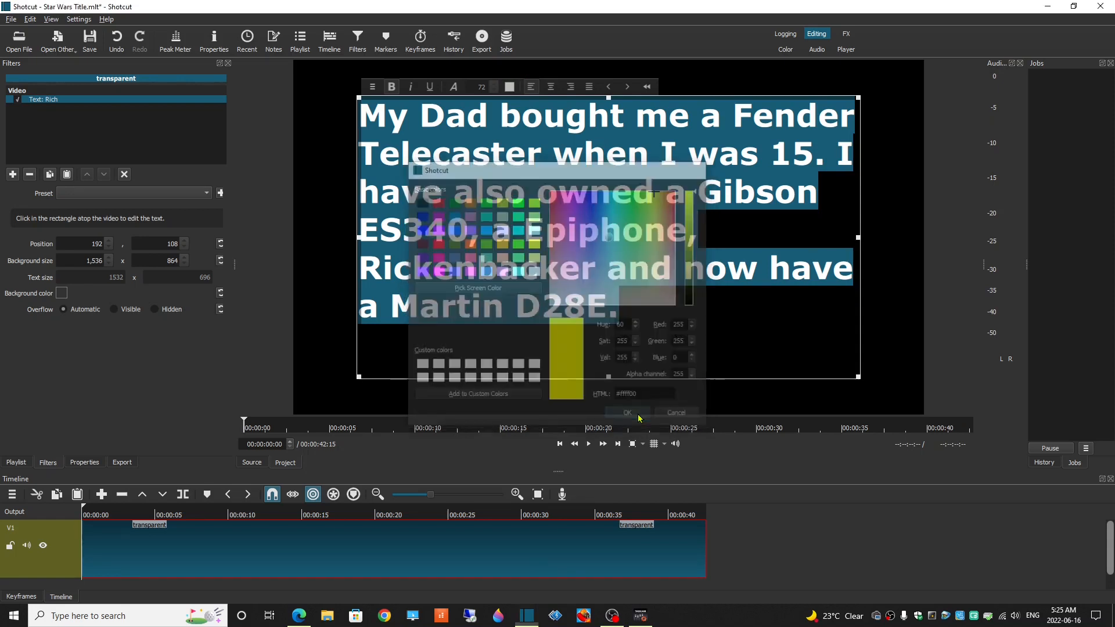
left_click(626, 413)
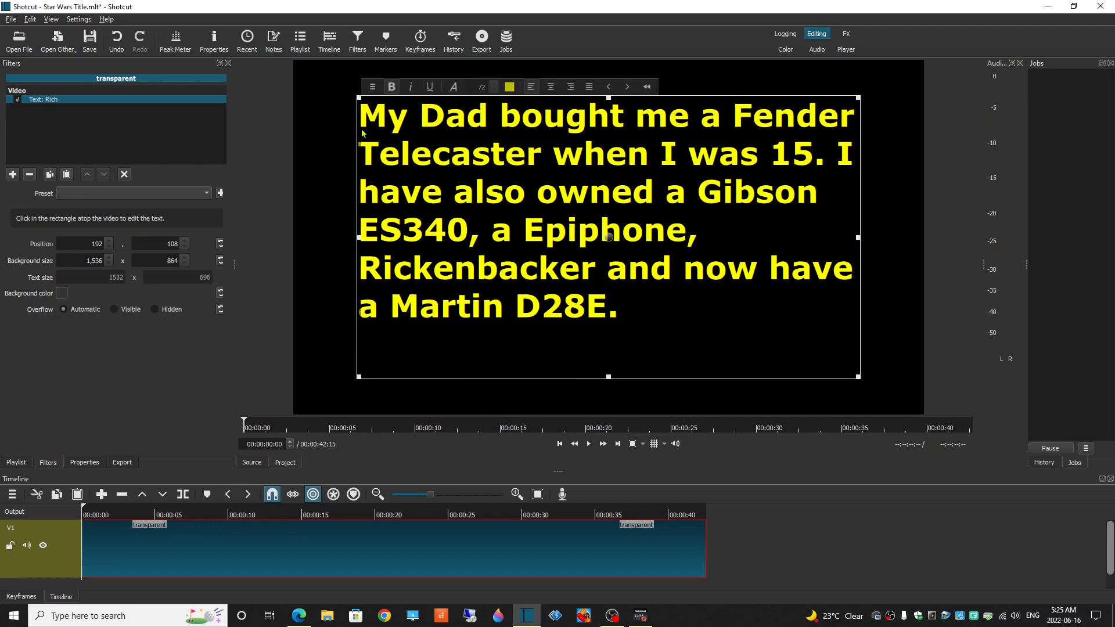
Step: Select all the paragraph text and centre-align it
key("ctrl+a")
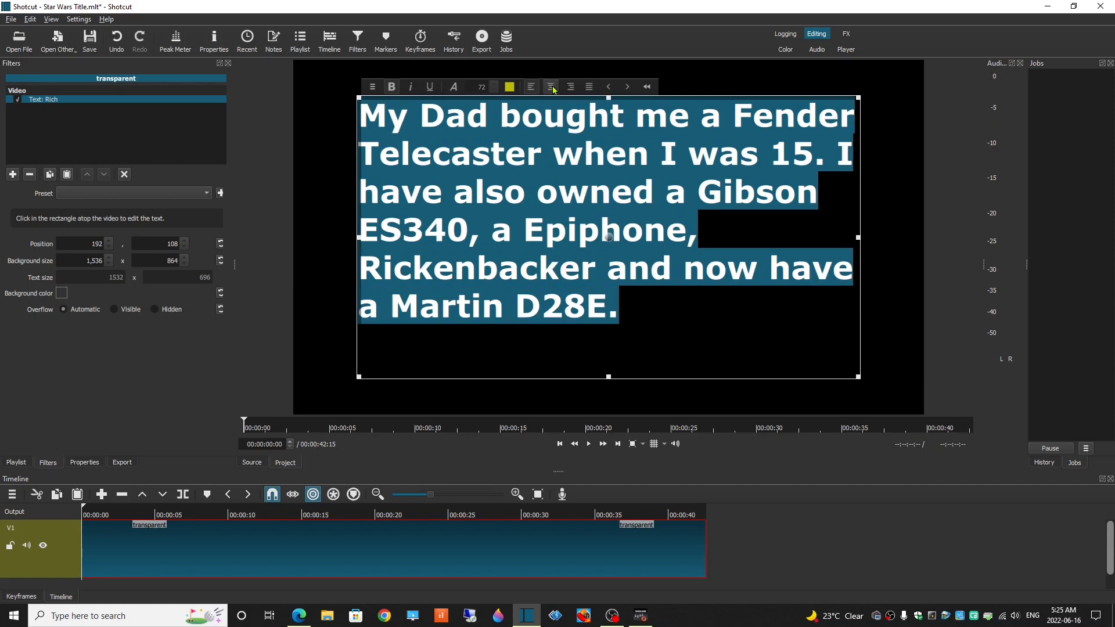
left_click(550, 86)
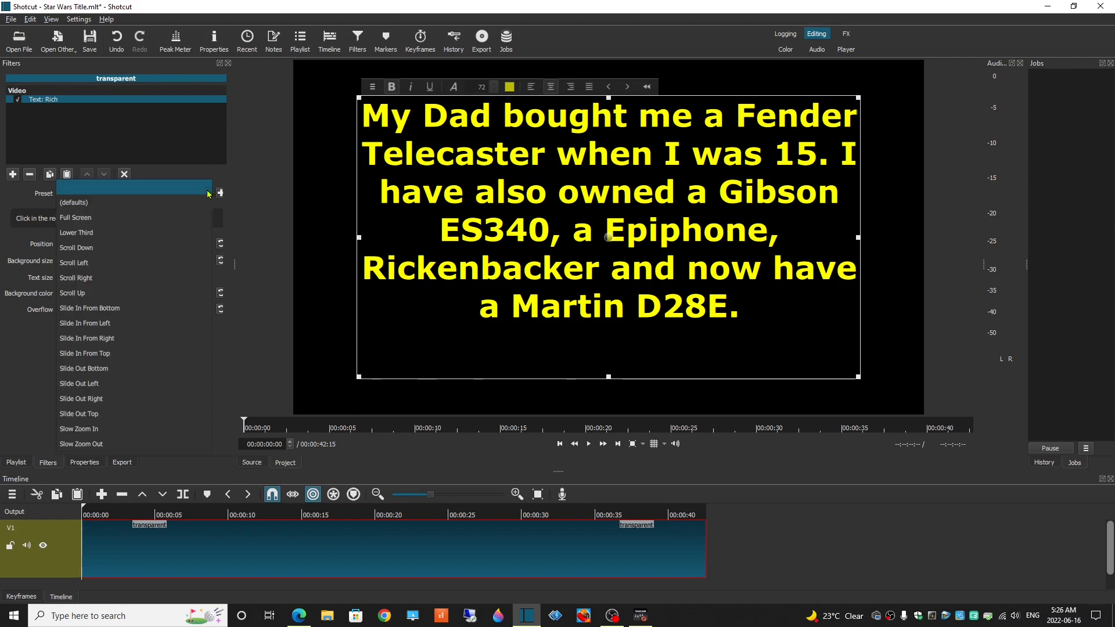
mouse_move(122, 292)
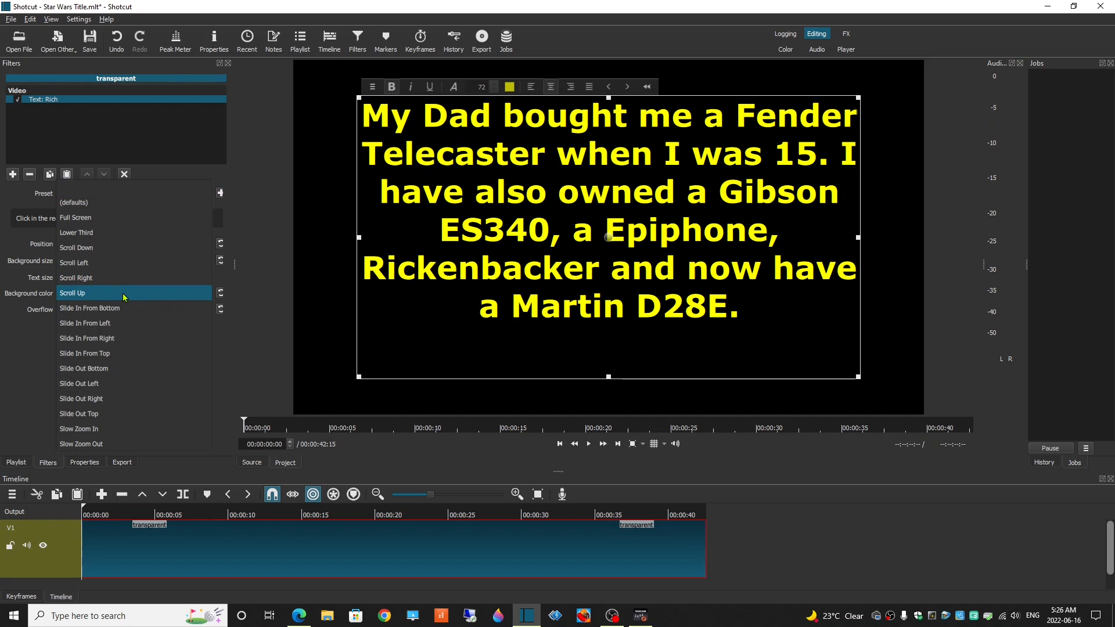
Step: Apply the Scroll Up preset to the Text: Rich filter
left_click(72, 292)
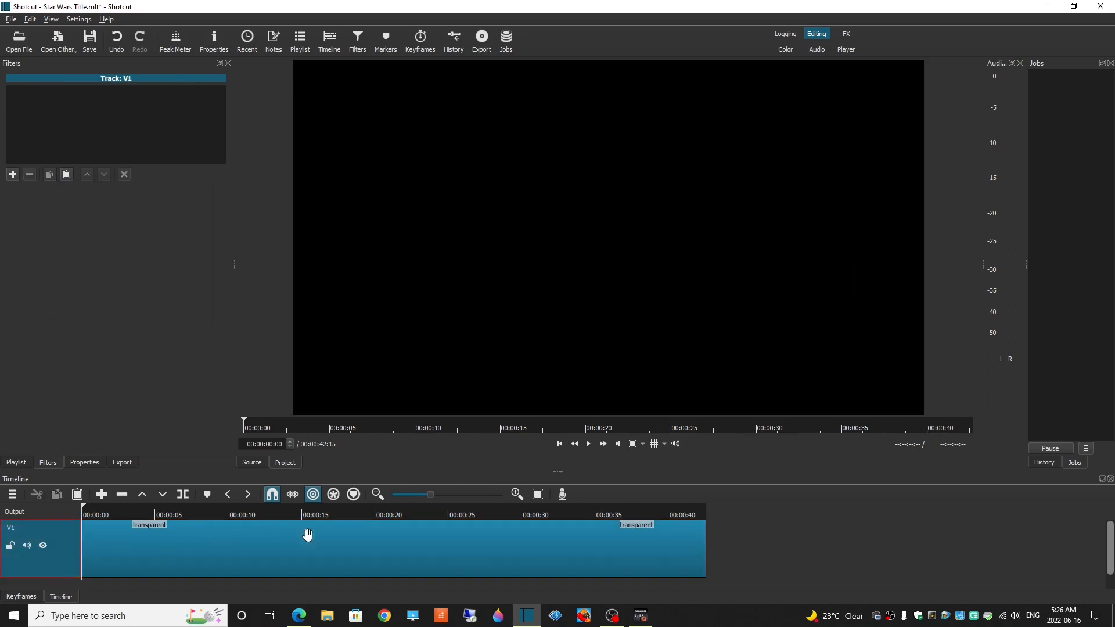
Step: Play the scrolling title, then park the playhead near 00:00:22
left_click(587, 443)
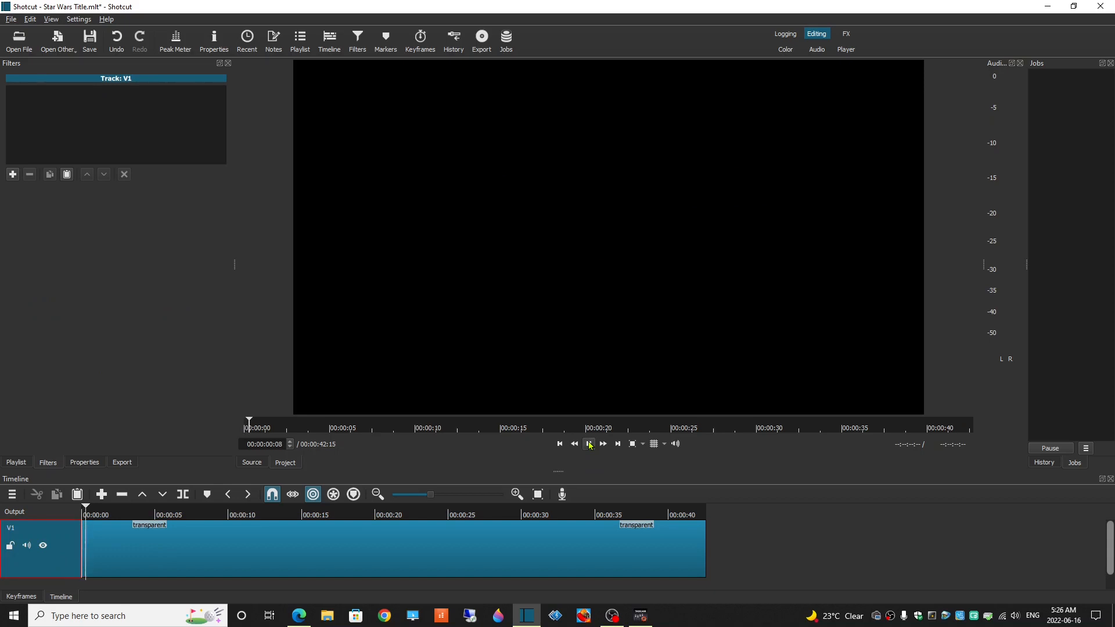
left_click(588, 444)
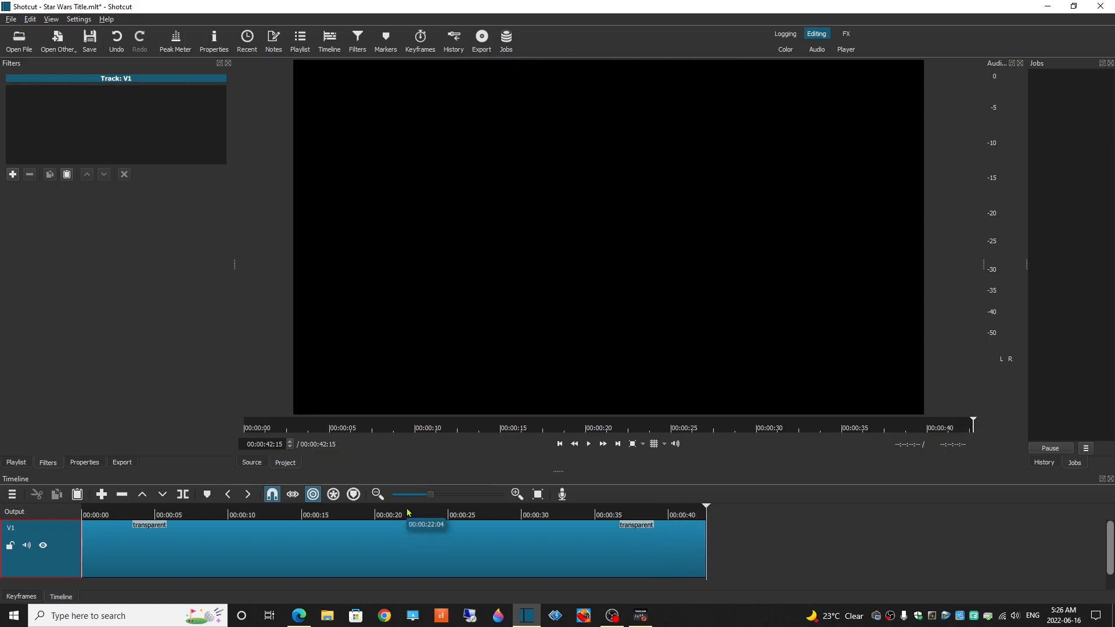
left_click(406, 514)
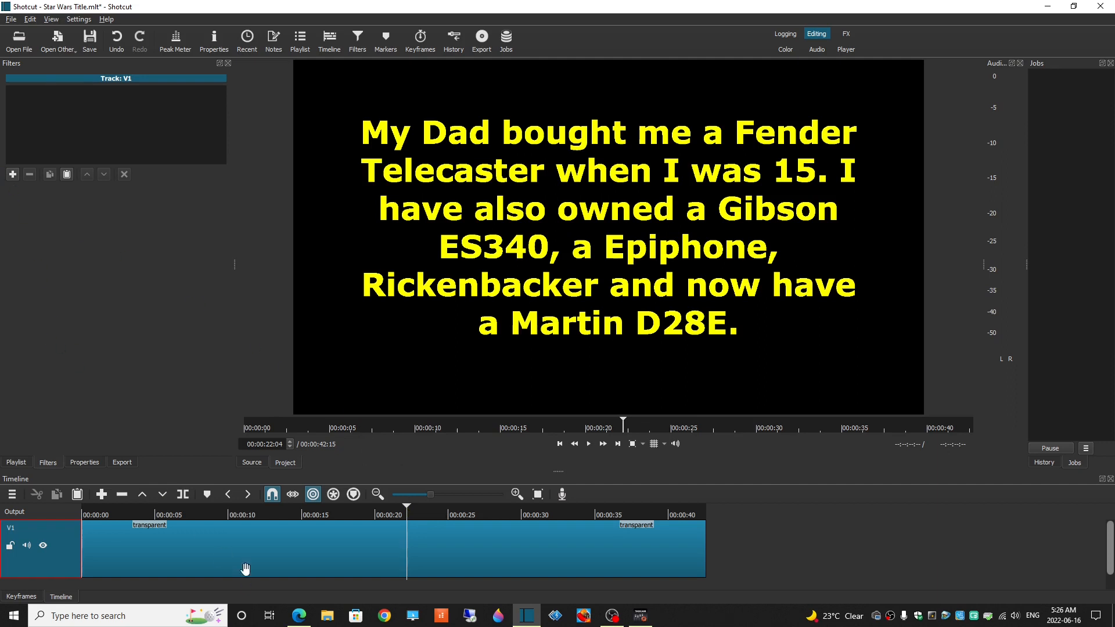
Step: Select the title clip and add a Corner Pin video filter
left_click(245, 548)
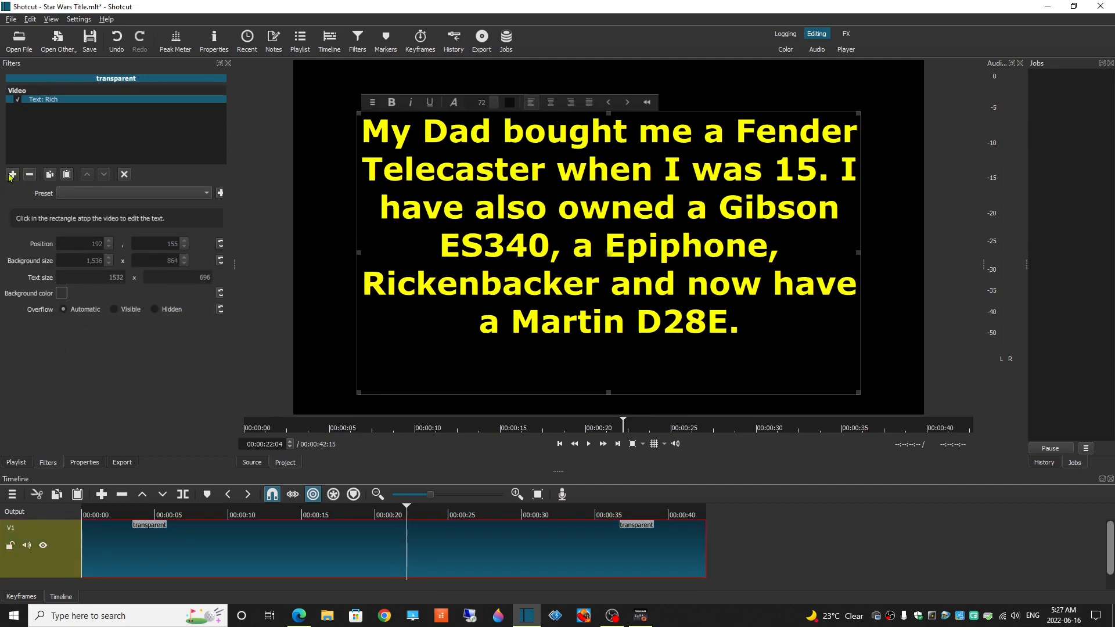
left_click(12, 174)
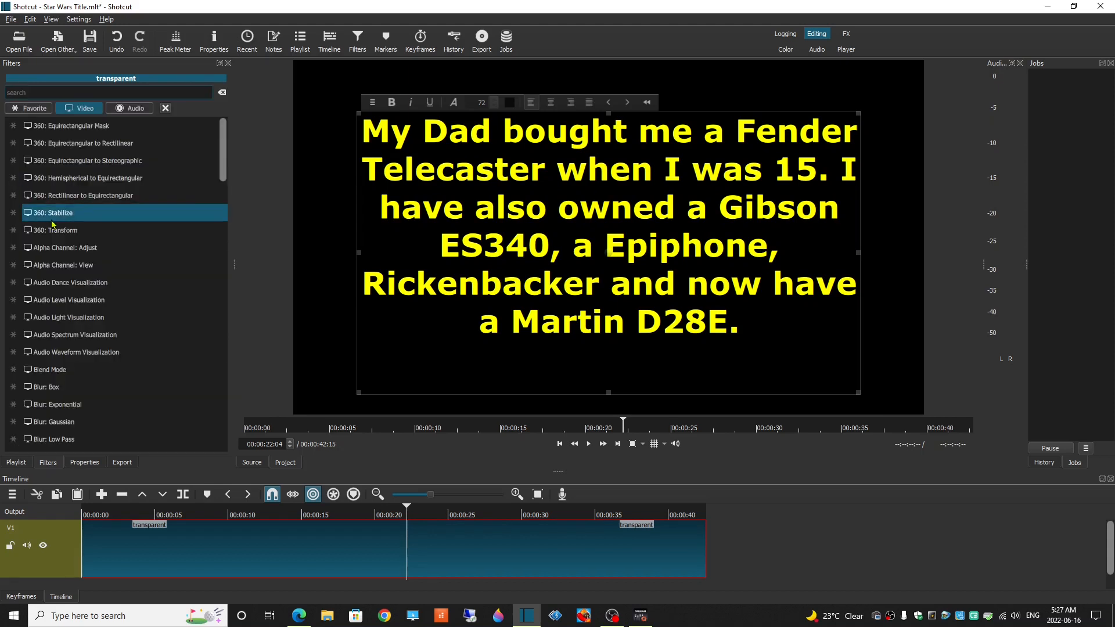
scroll("down", 3)
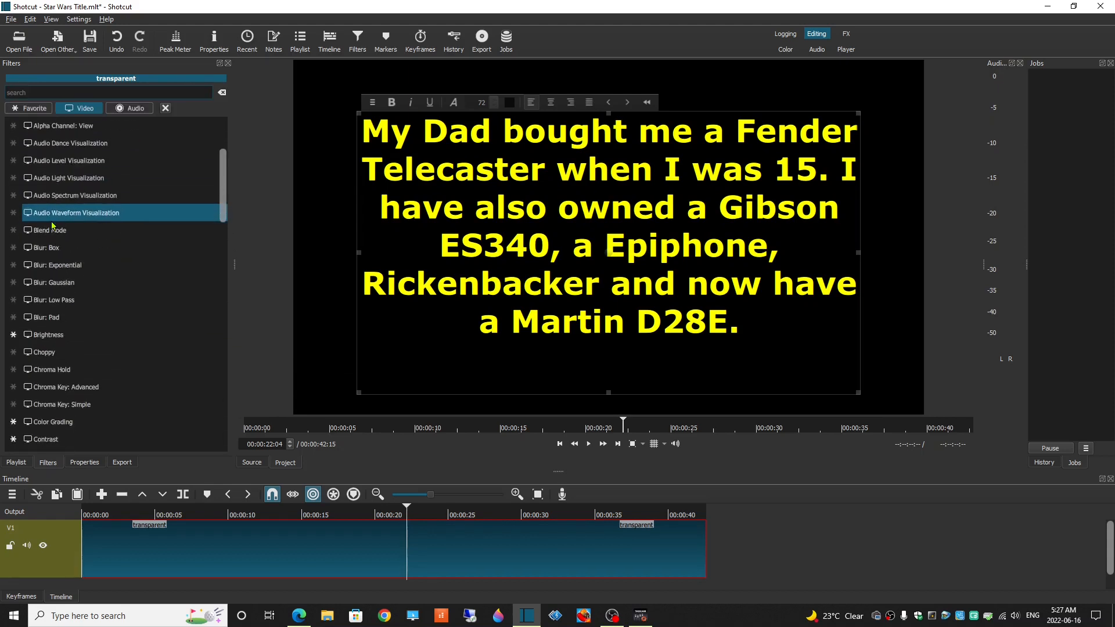
scroll("down", 3)
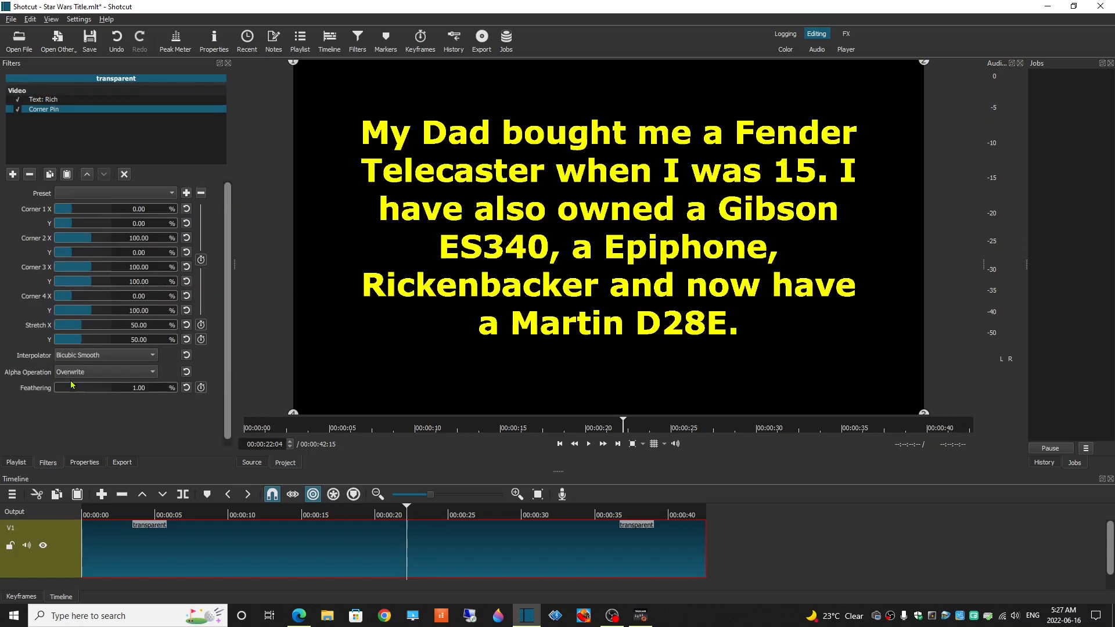
mouse_move(298, 382)
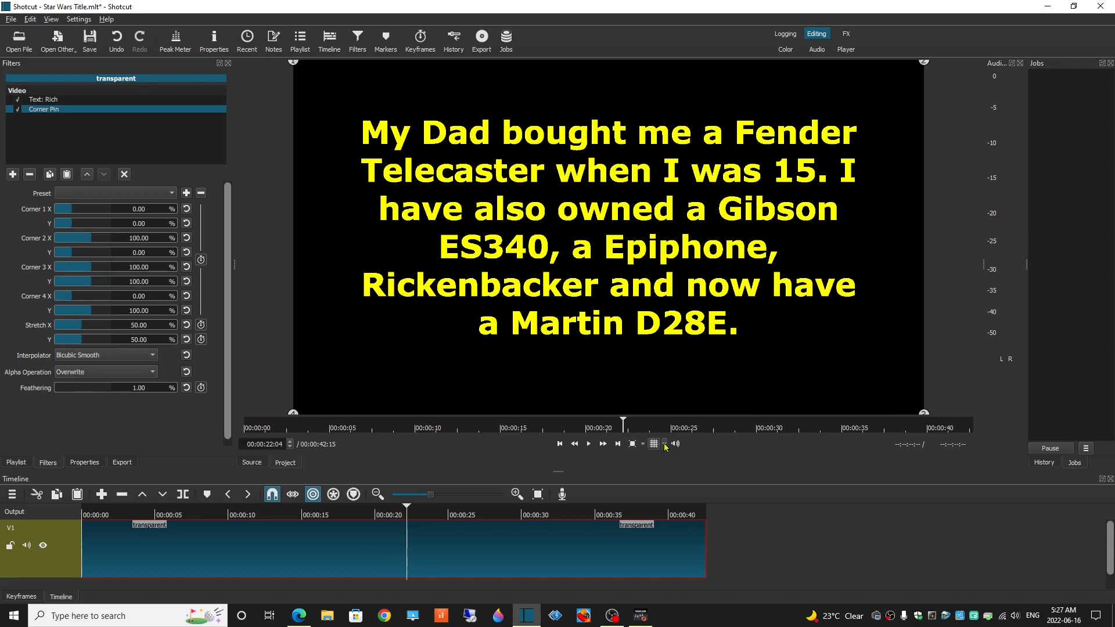
Step: Show the preview grid and drag corner pins 1 and 2 inward and down, mirrored
left_click(652, 444)
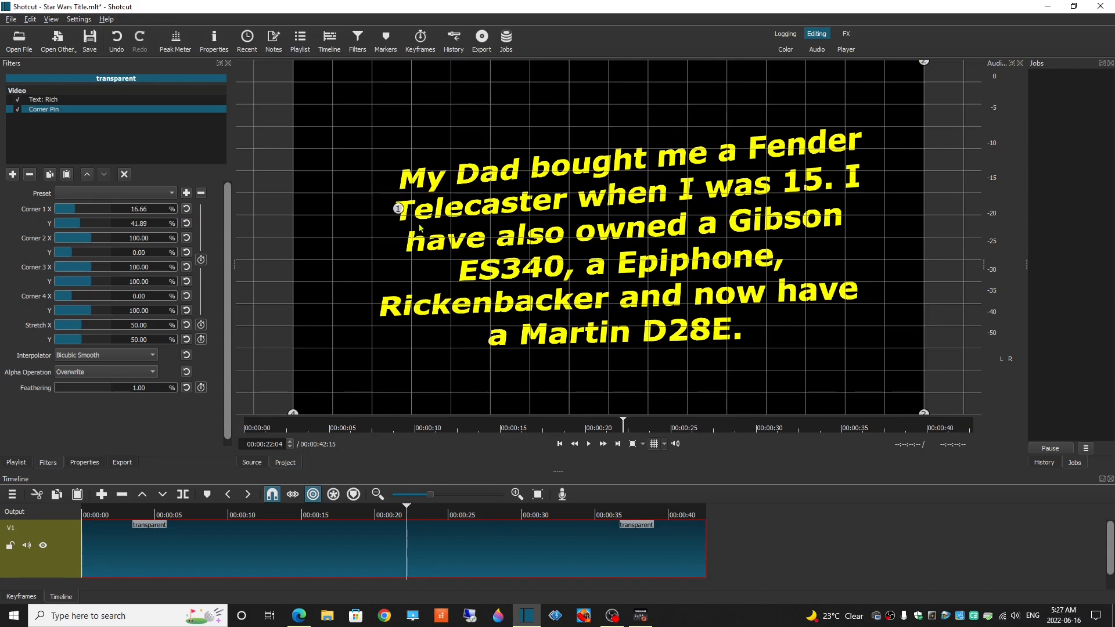
left_click_drag(399, 208, 412, 214)
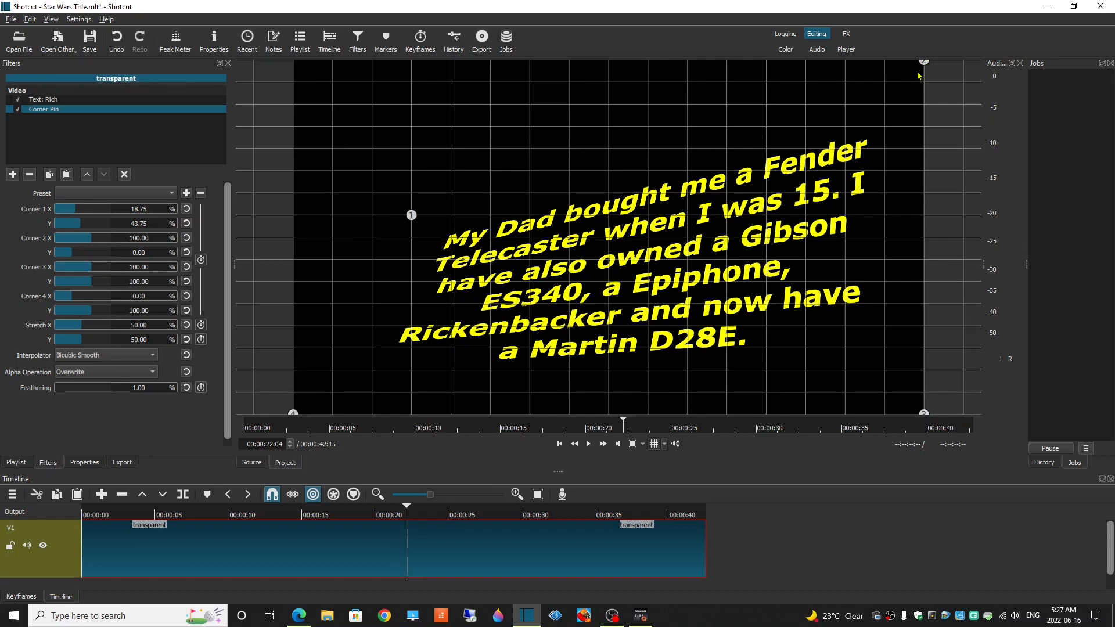
left_click_drag(924, 62, 896, 114)
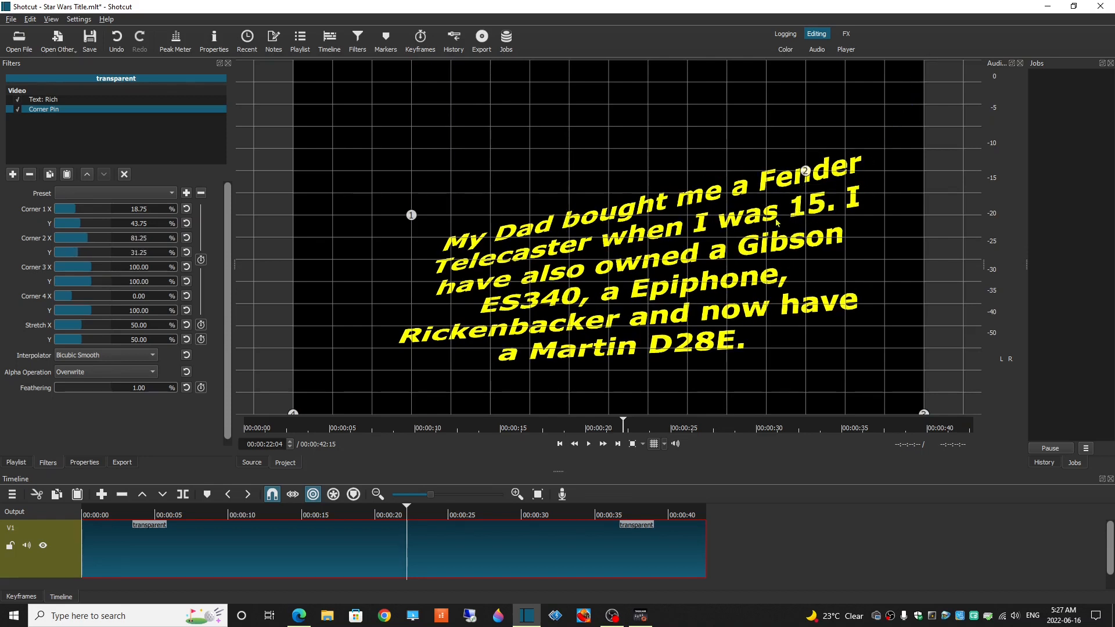
left_click_drag(804, 171, 772, 215)
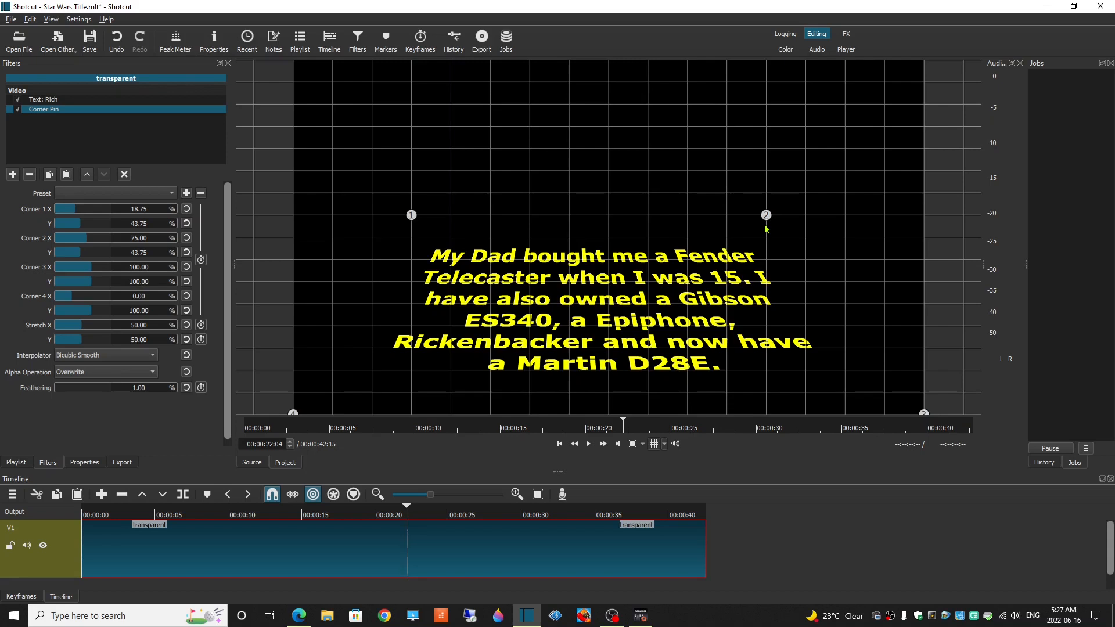
left_click_drag(766, 215, 735, 237)
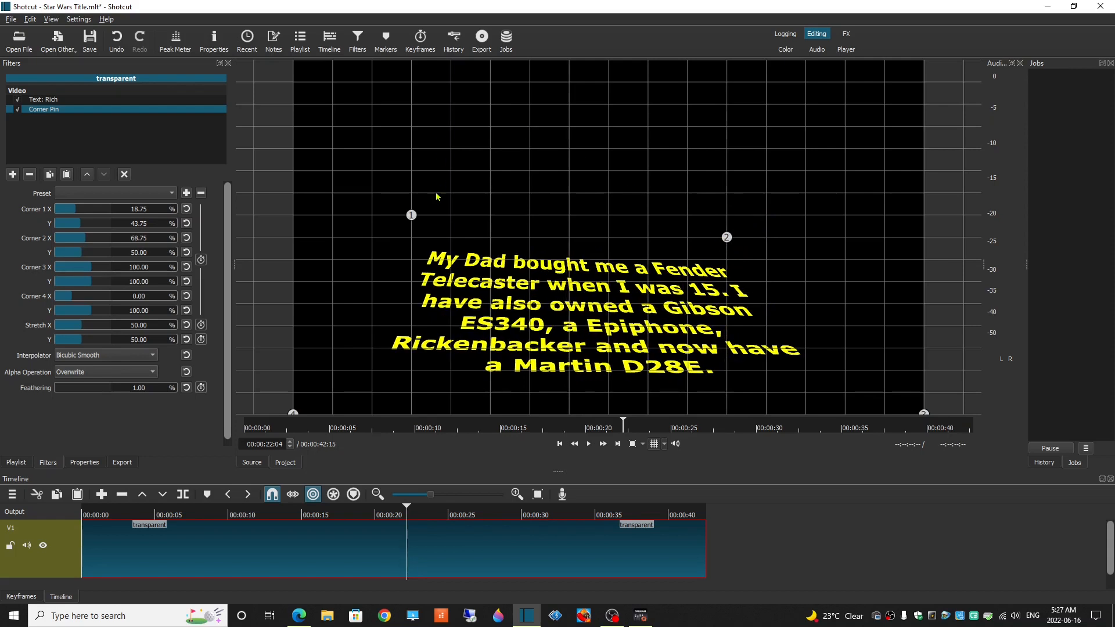
mouse_move(427, 230)
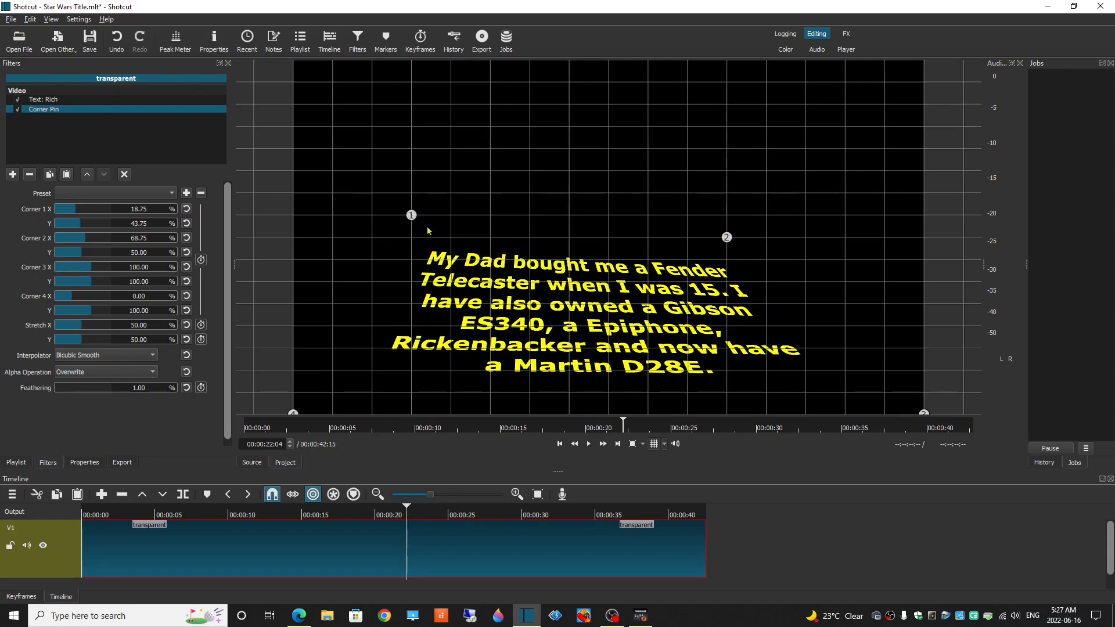
left_click_drag(411, 215, 451, 237)
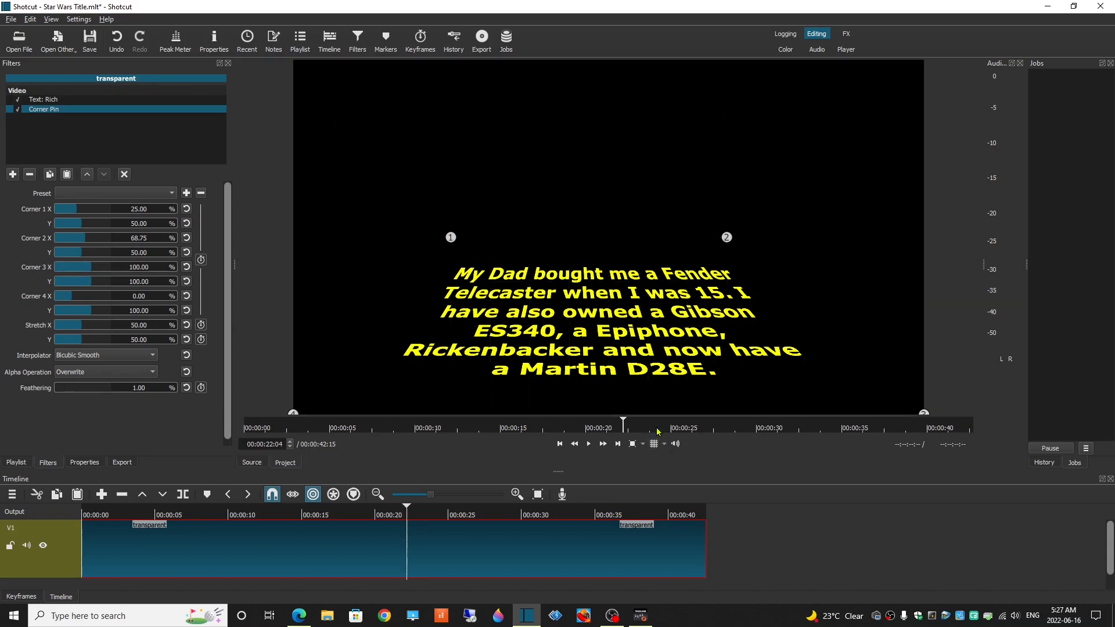
Step: Deselect the clip, return to the start, and play the tilted scrolling title
left_click(39, 529)
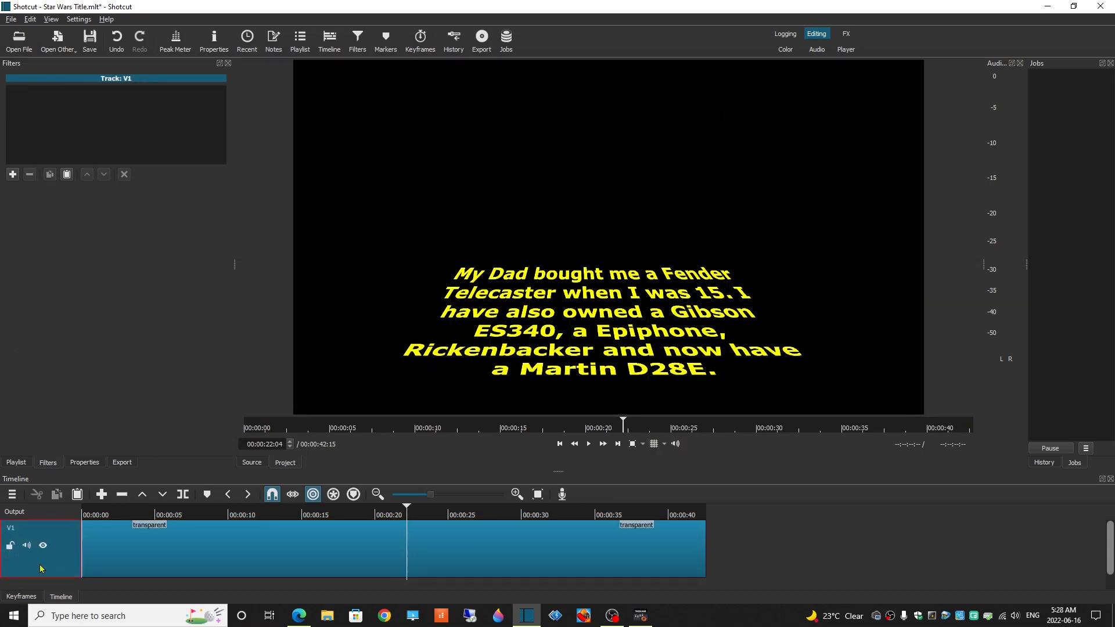
left_click(559, 443)
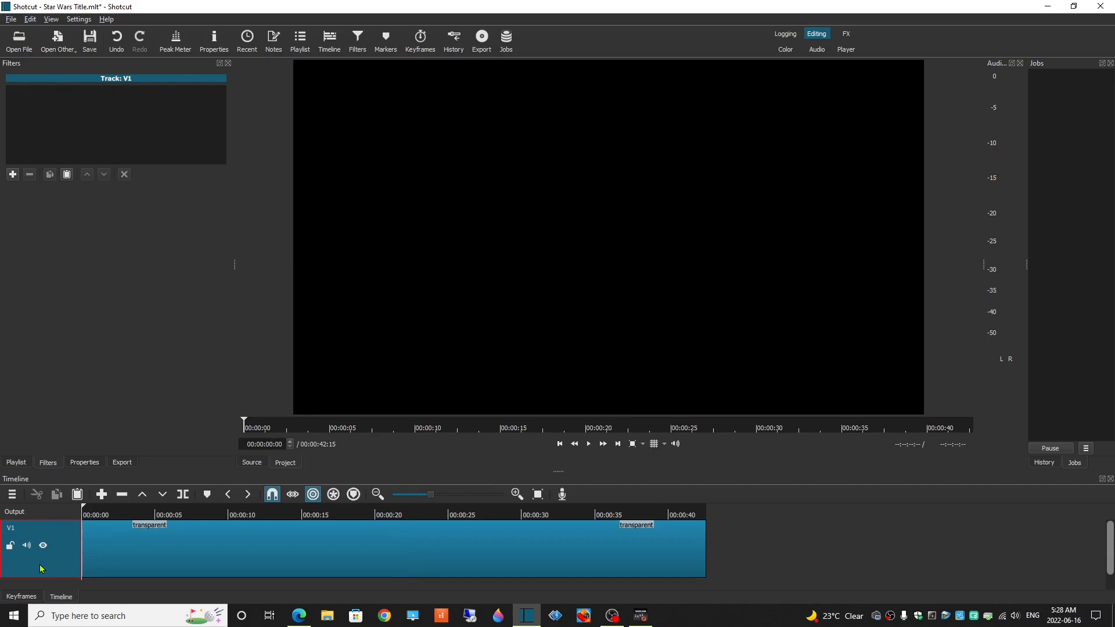
left_click(587, 444)
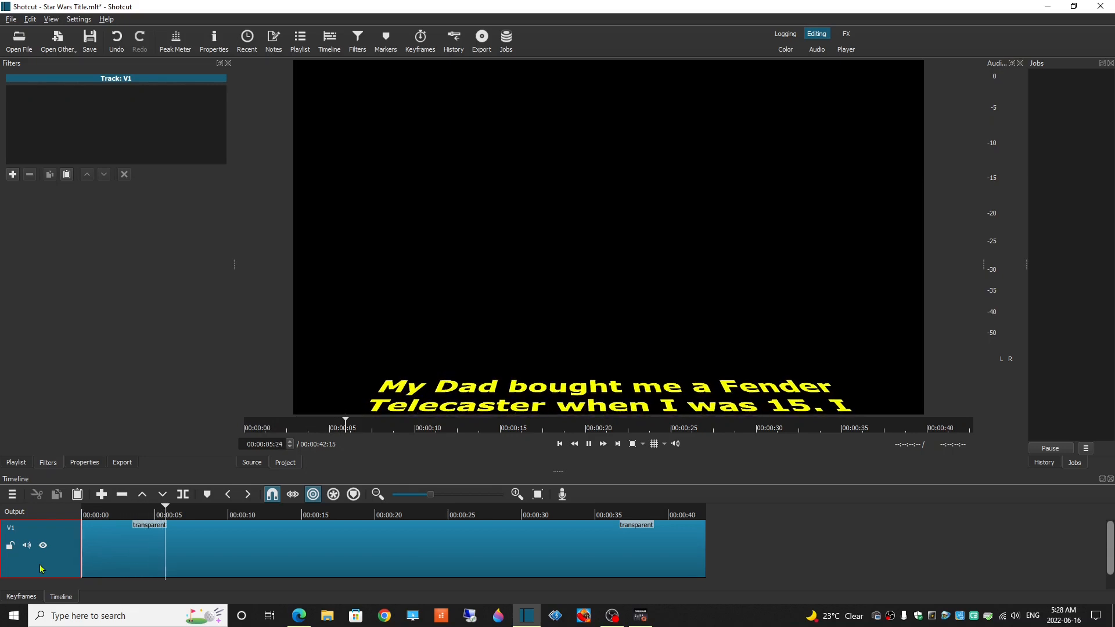
left_click(587, 443)
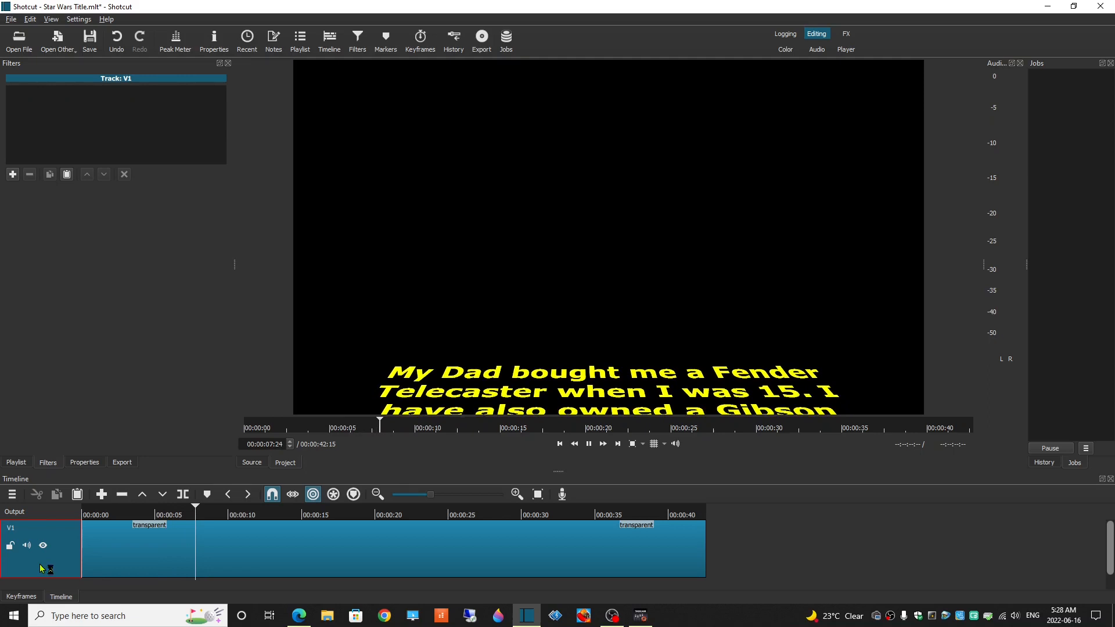